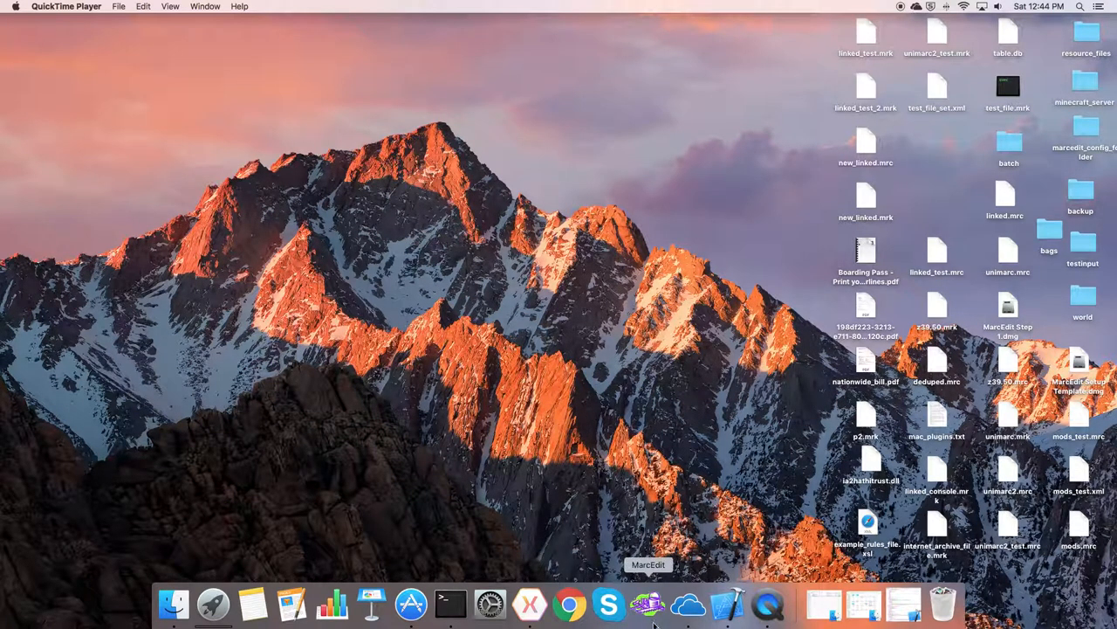
Step: Launch MarcEdit from the Dock so its tool launcher window appears
{"action": "left_click", "coordinate": [648, 603]}
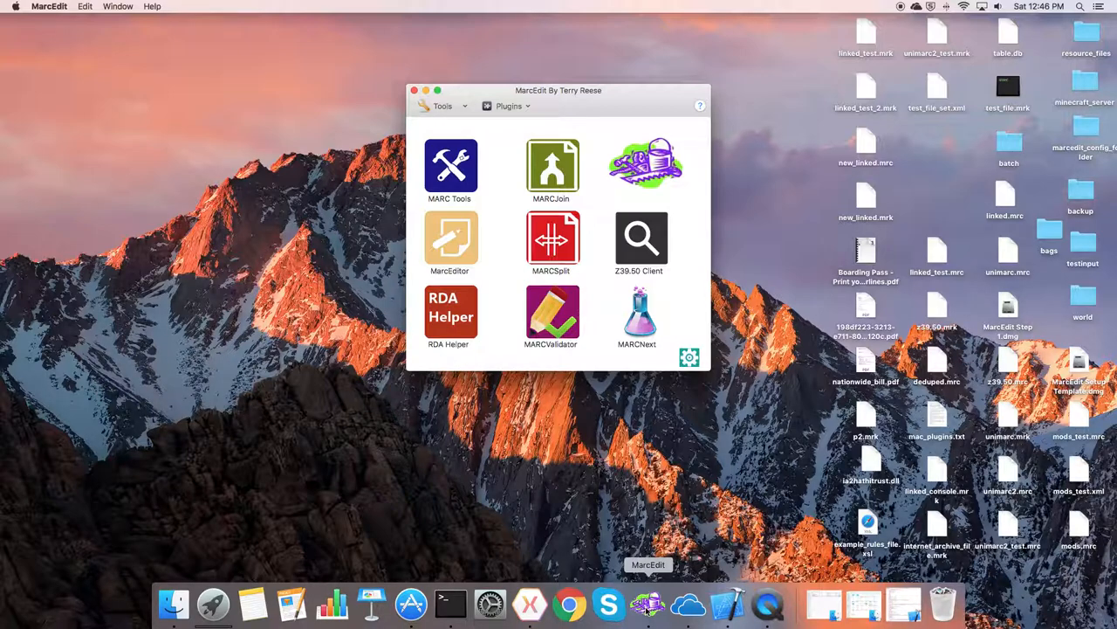
{"action": "mouse_move", "coordinate": [680, 377]}
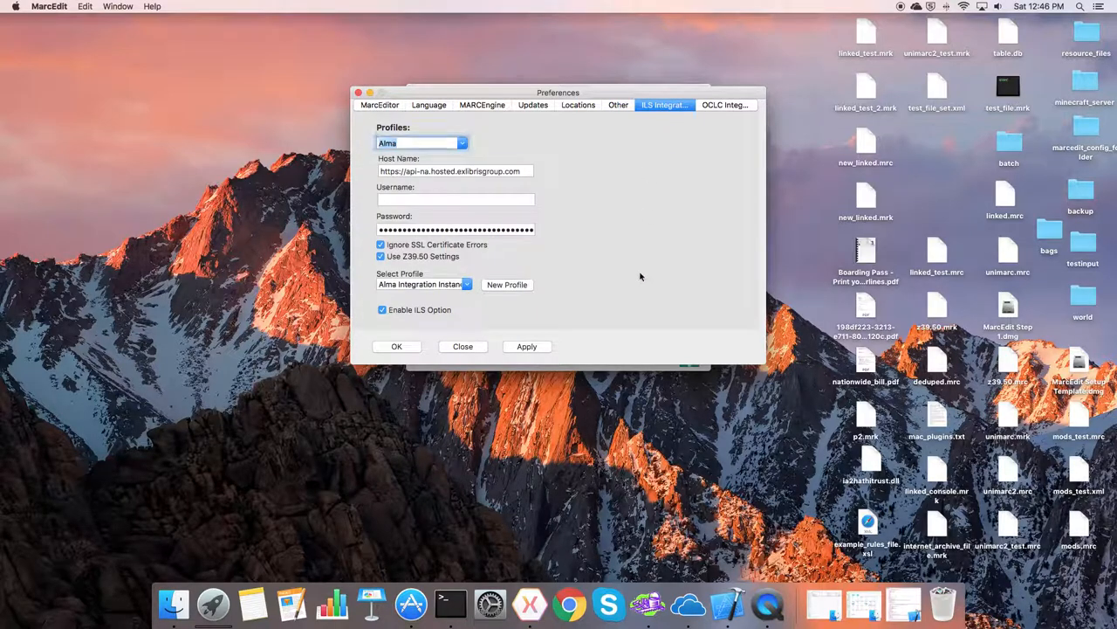
{"action": "mouse_move", "coordinate": [559, 171]}
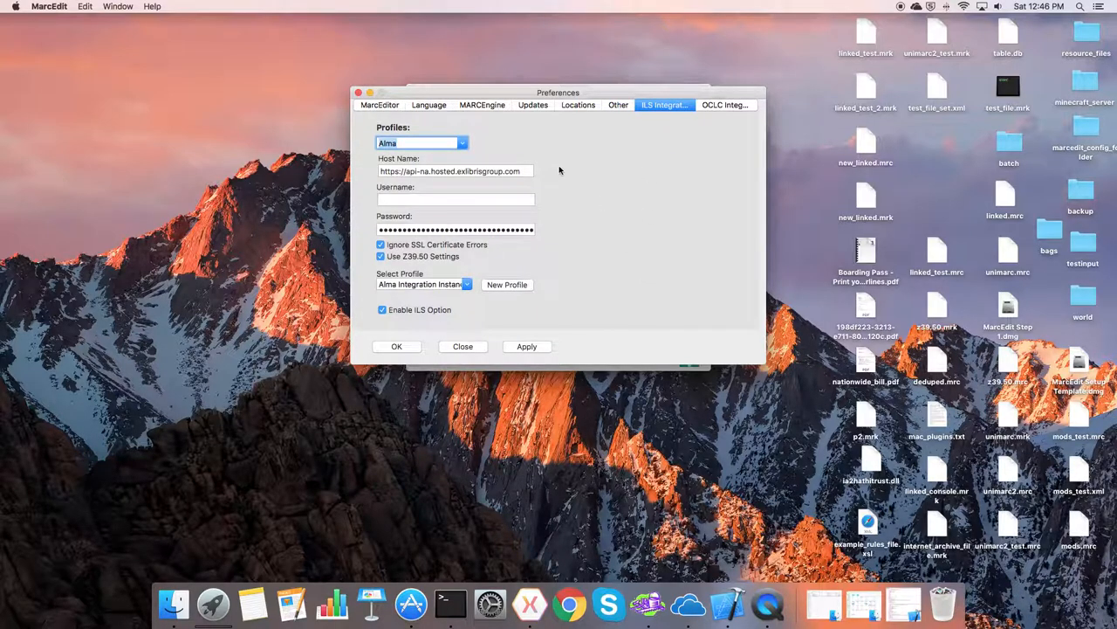
{"action": "left_click", "coordinate": [422, 143]}
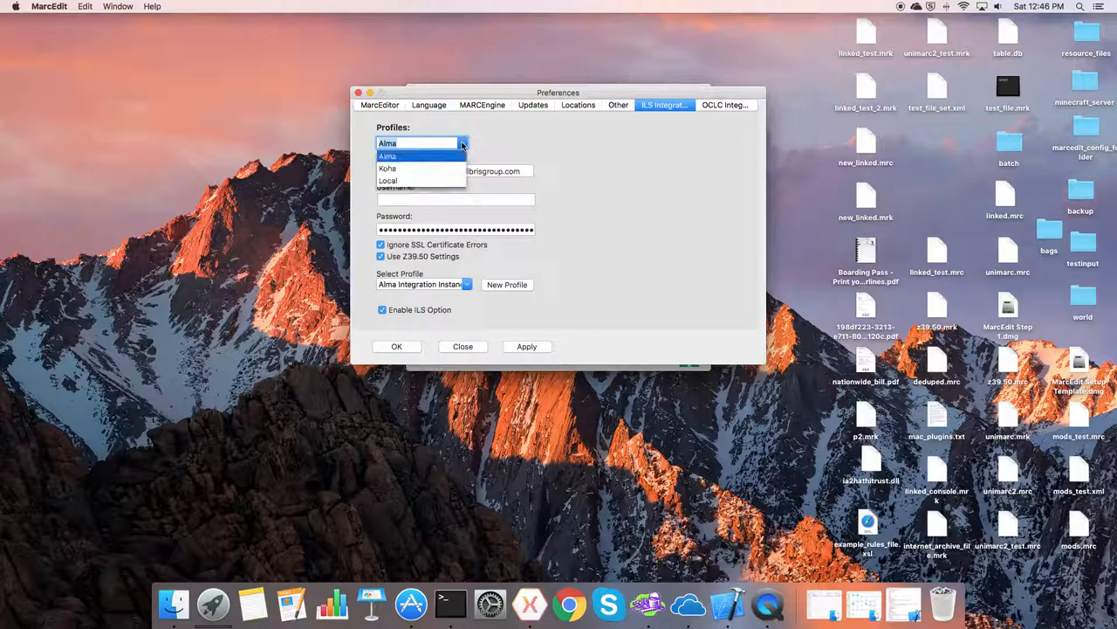
{"action": "left_click", "coordinate": [387, 155]}
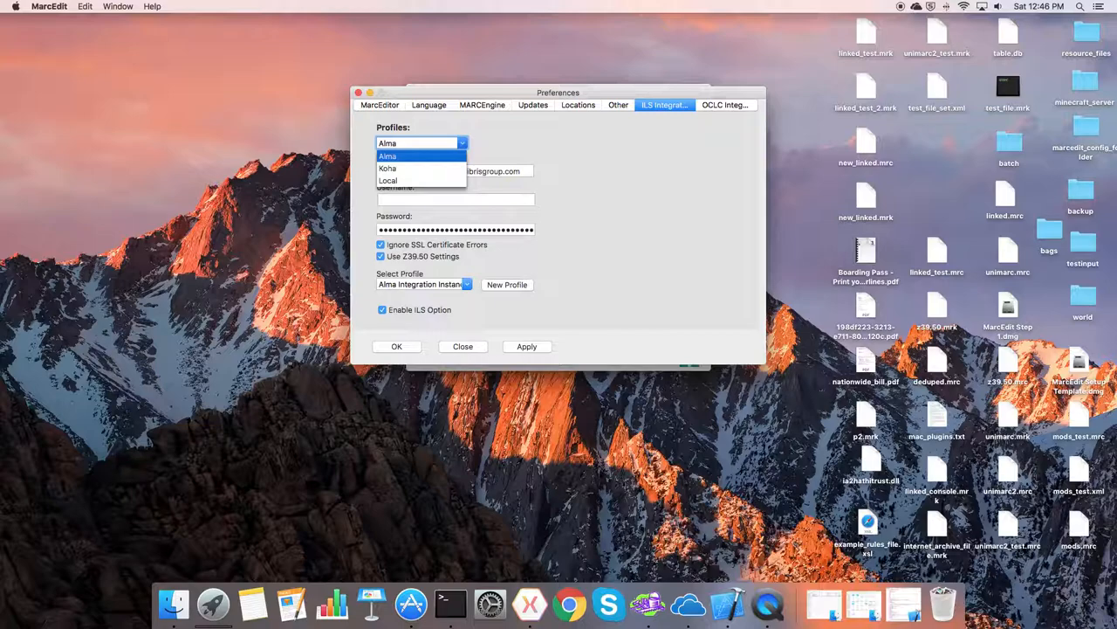
{"action": "left_click", "coordinate": [388, 157]}
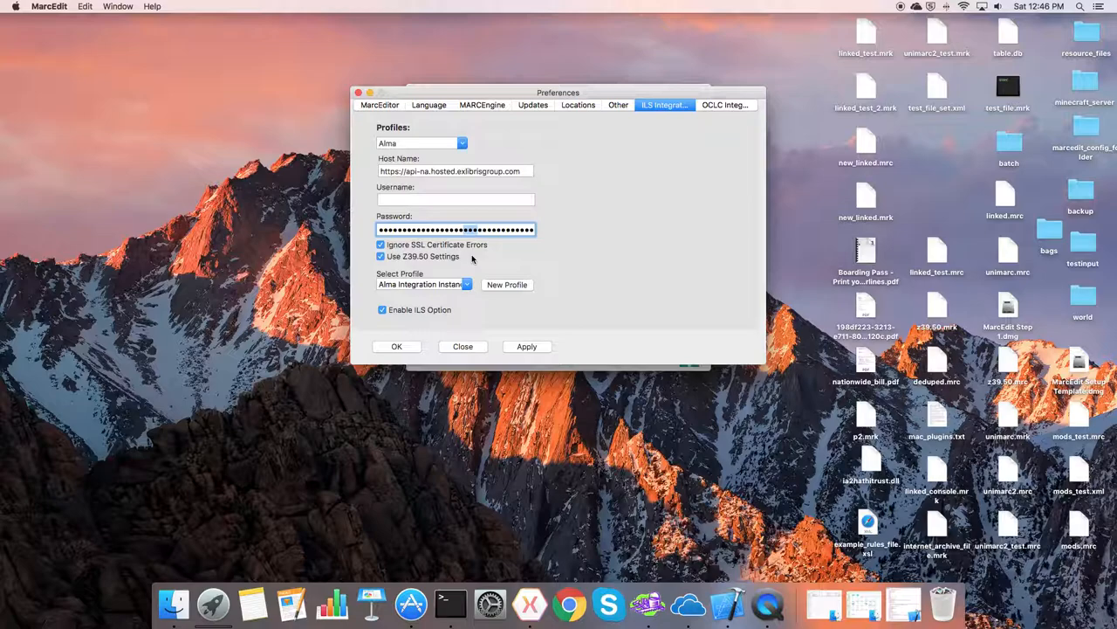
{"action": "mouse_move", "coordinate": [583, 261]}
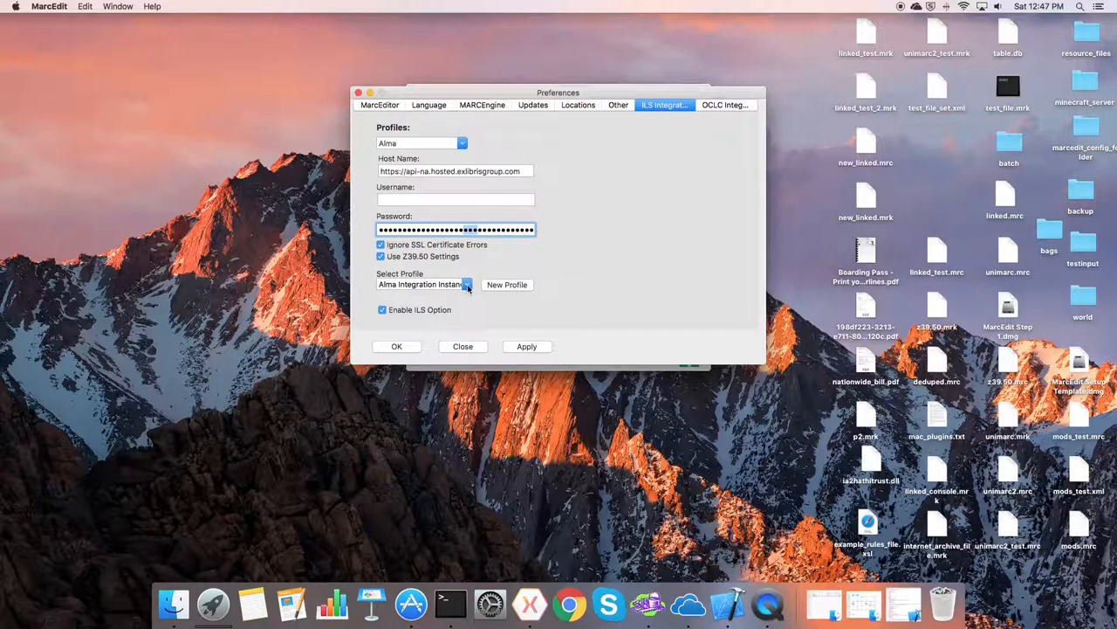
{"action": "left_click", "coordinate": [467, 282]}
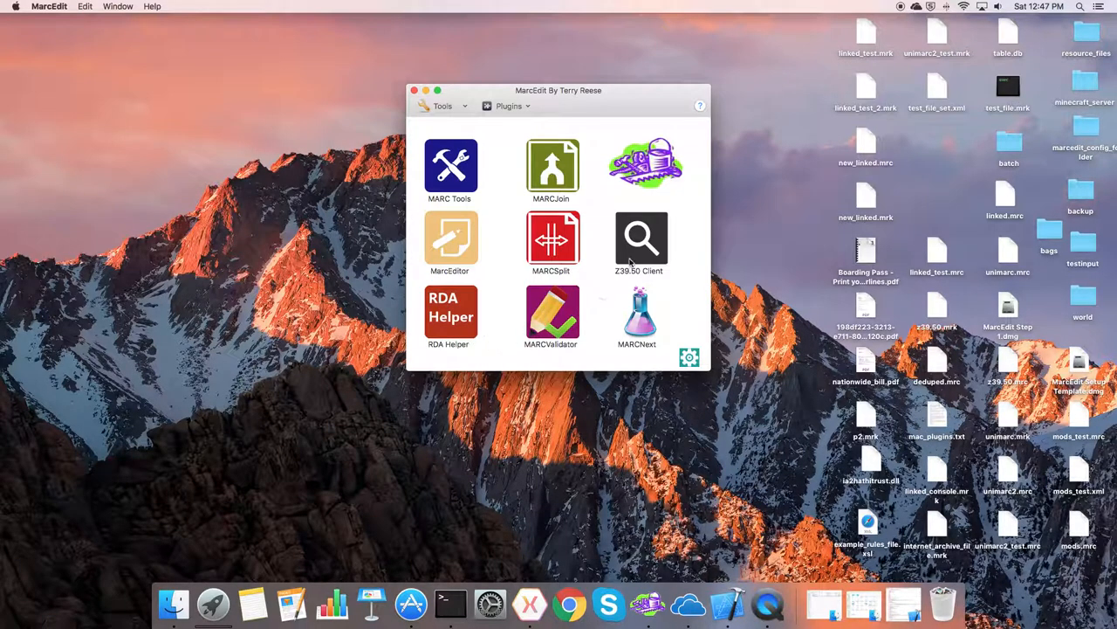
Step: Modify the Alma Integration Instance entry in the Z39.50 database list, bringing up Preferences
{"action": "left_click", "coordinate": [643, 241]}
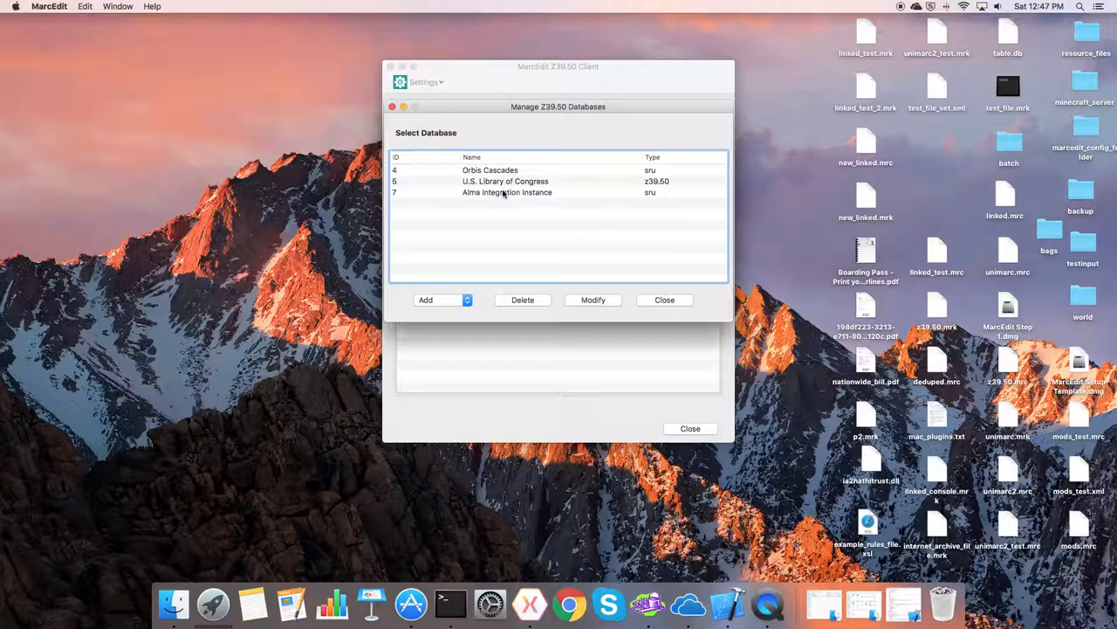
{"action": "left_click", "coordinate": [507, 192]}
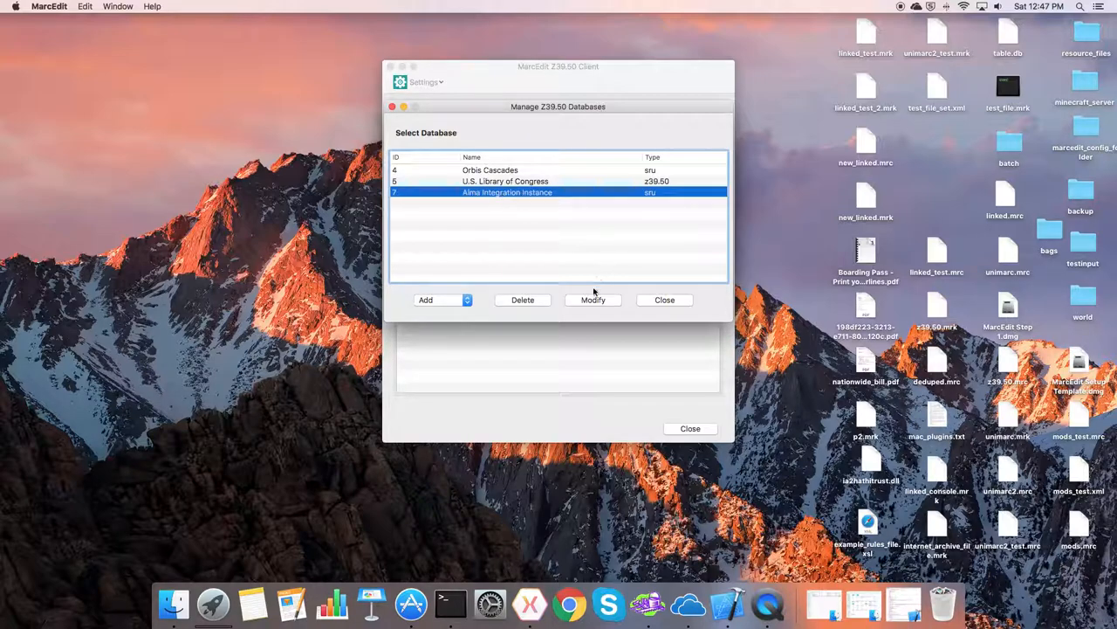
{"action": "left_click", "coordinate": [593, 301]}
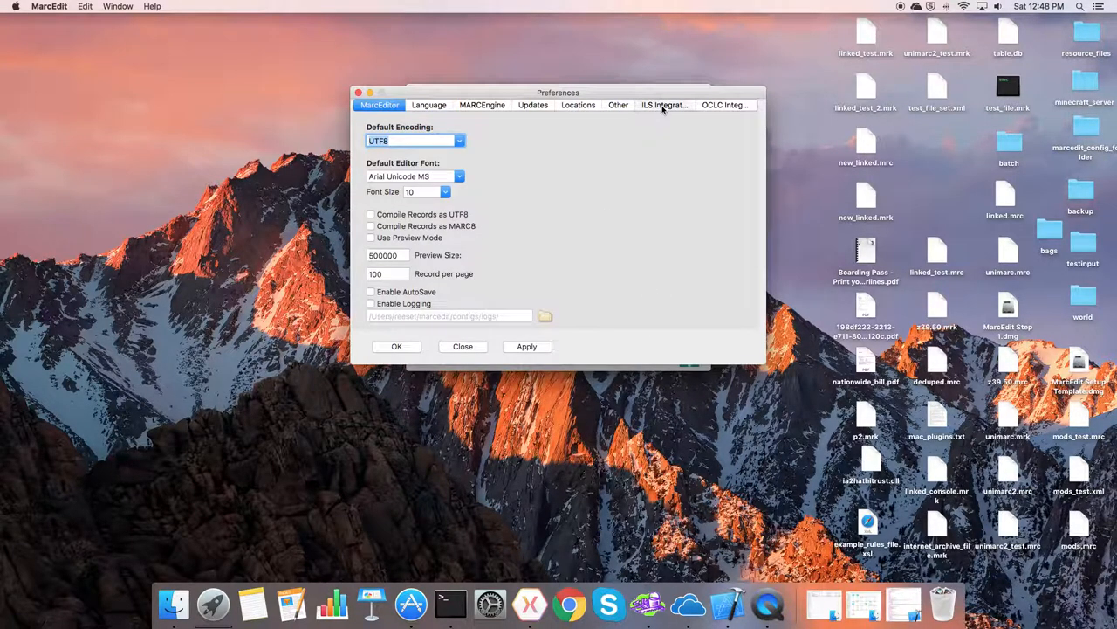
Step: Review the Alma profile and Enable ILS option under ILS Integration, then close Preferences
{"action": "left_click", "coordinate": [663, 105]}
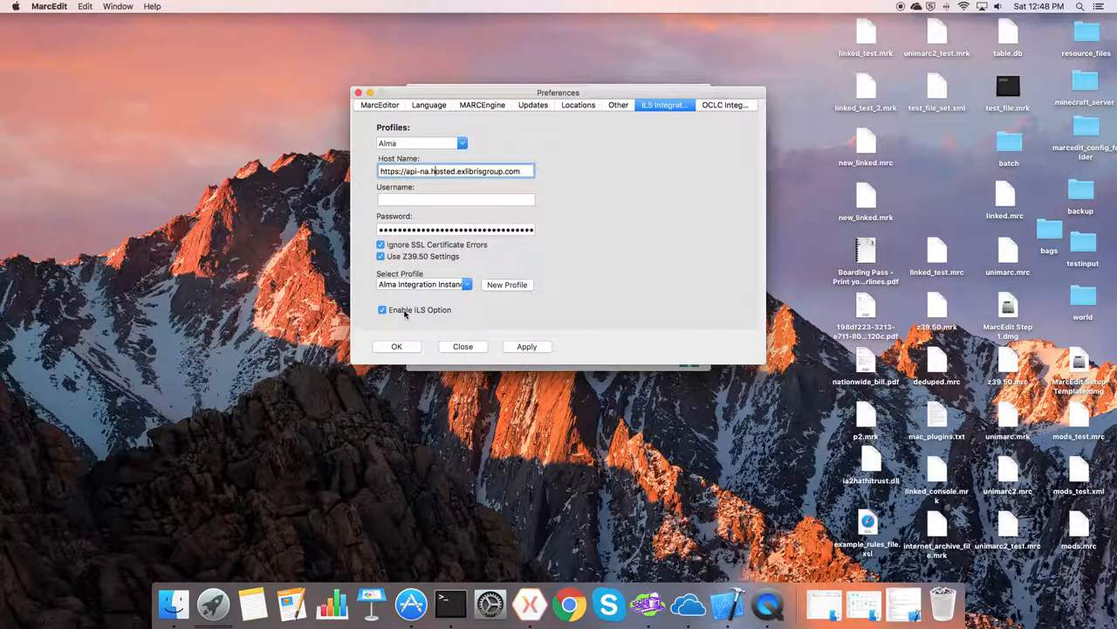
{"action": "mouse_move", "coordinate": [433, 321]}
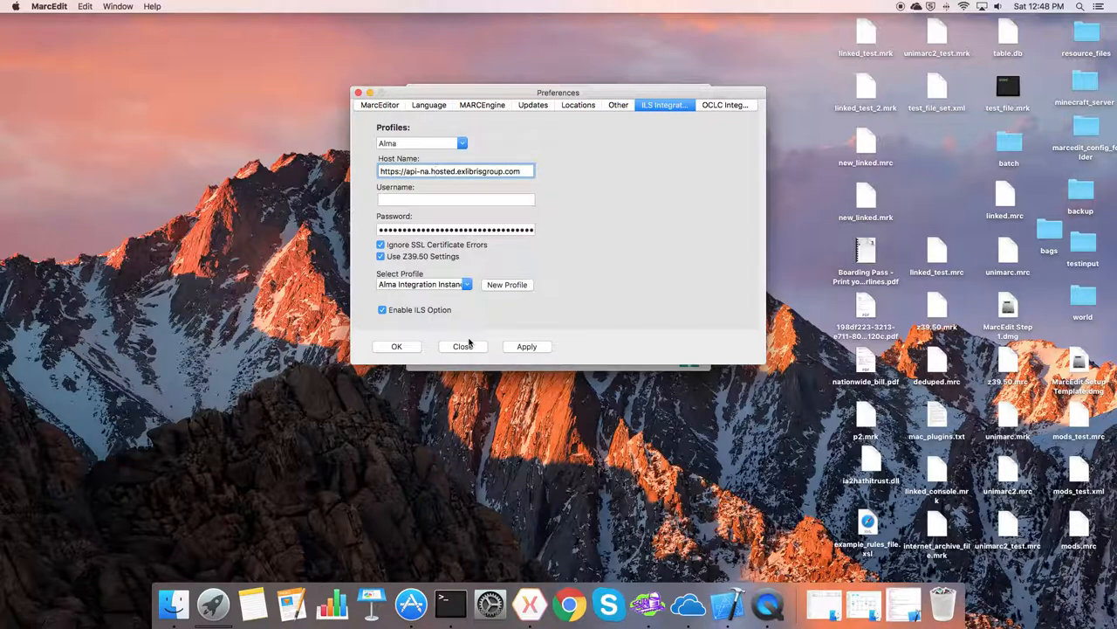
{"action": "left_click", "coordinate": [462, 345]}
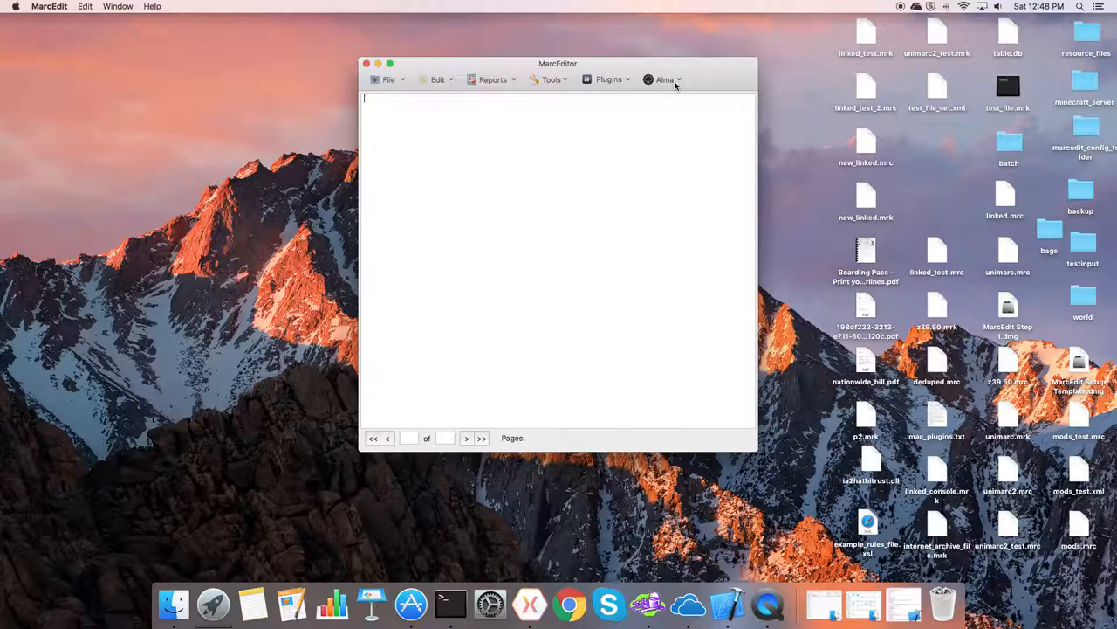
Step: Search Alma for title '135' and download the found record into the MarcEditor
{"action": "left_click", "coordinate": [664, 81]}
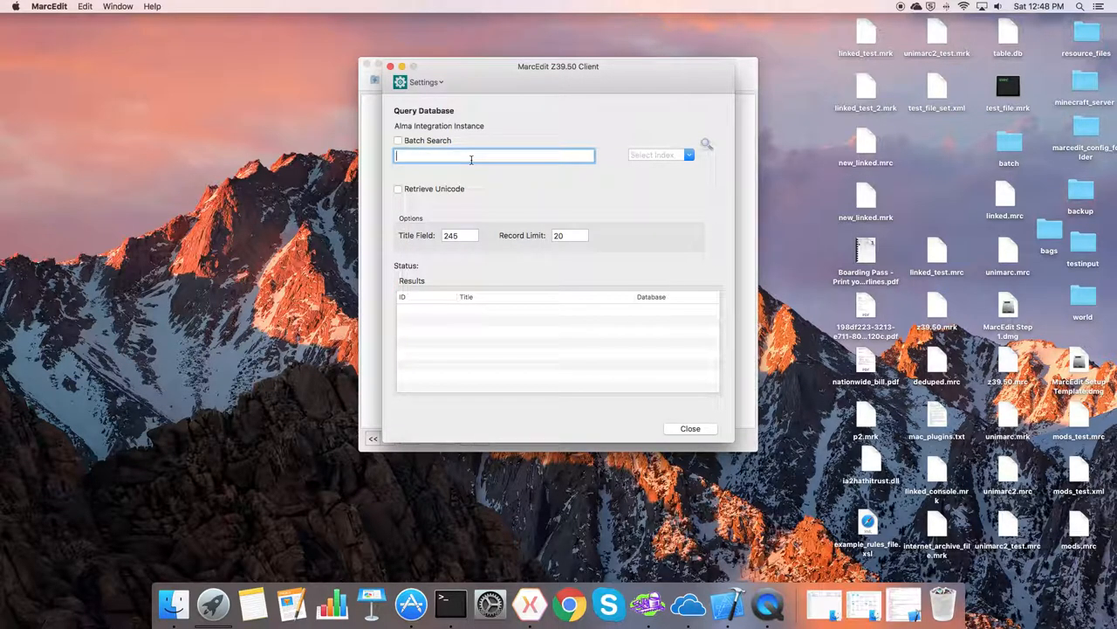
{"action": "type", "text": "1"}
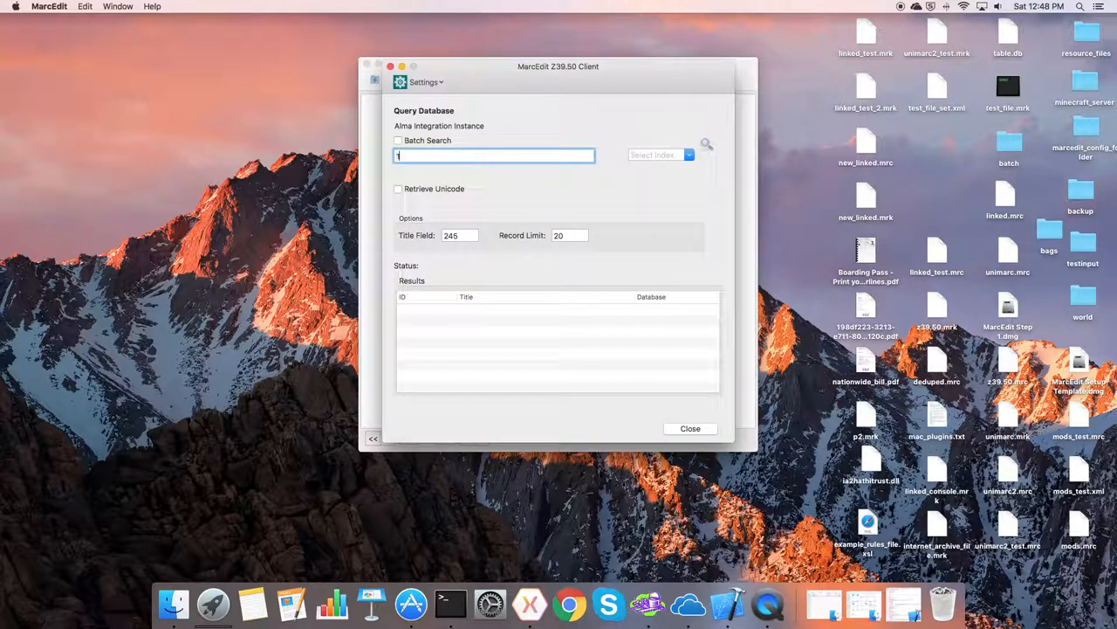
{"action": "type", "text": "35"}
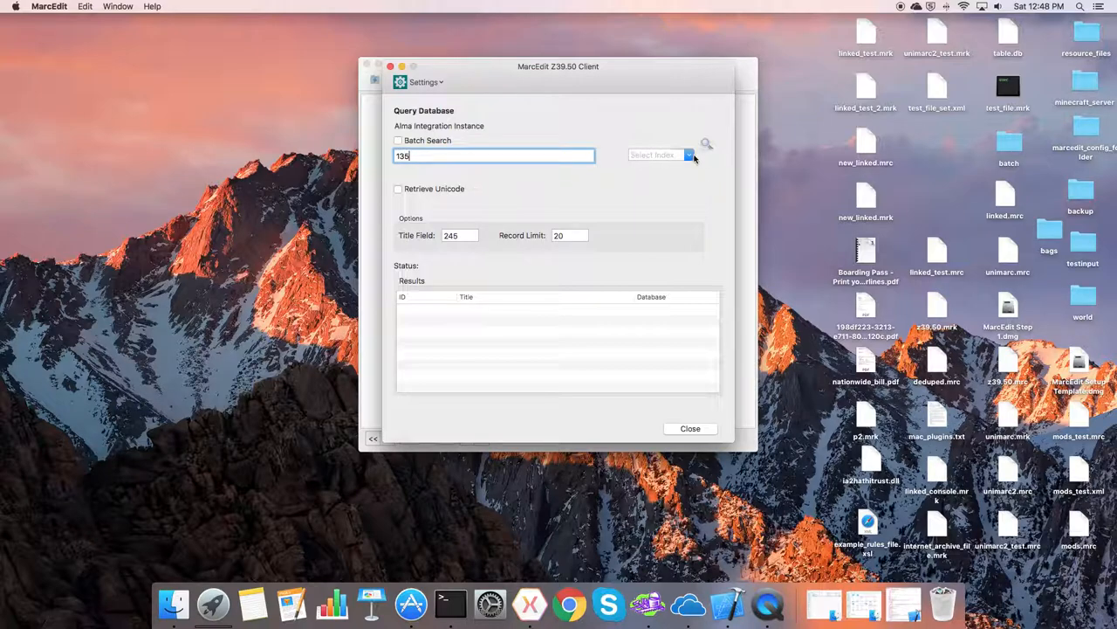
{"action": "left_click", "coordinate": [705, 143]}
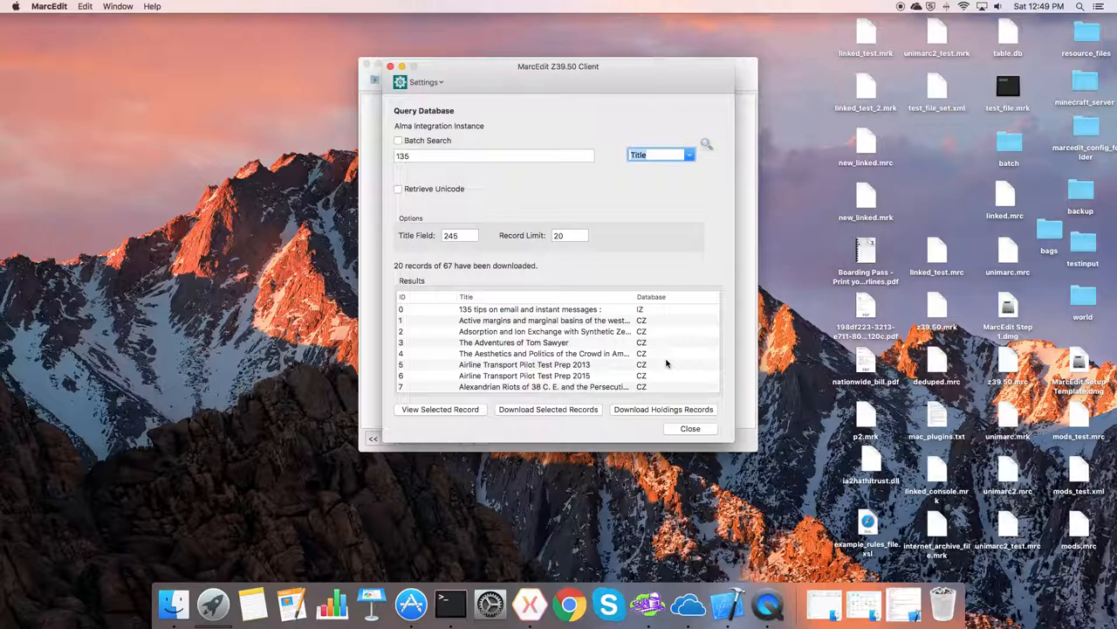
{"action": "left_click", "coordinate": [530, 309]}
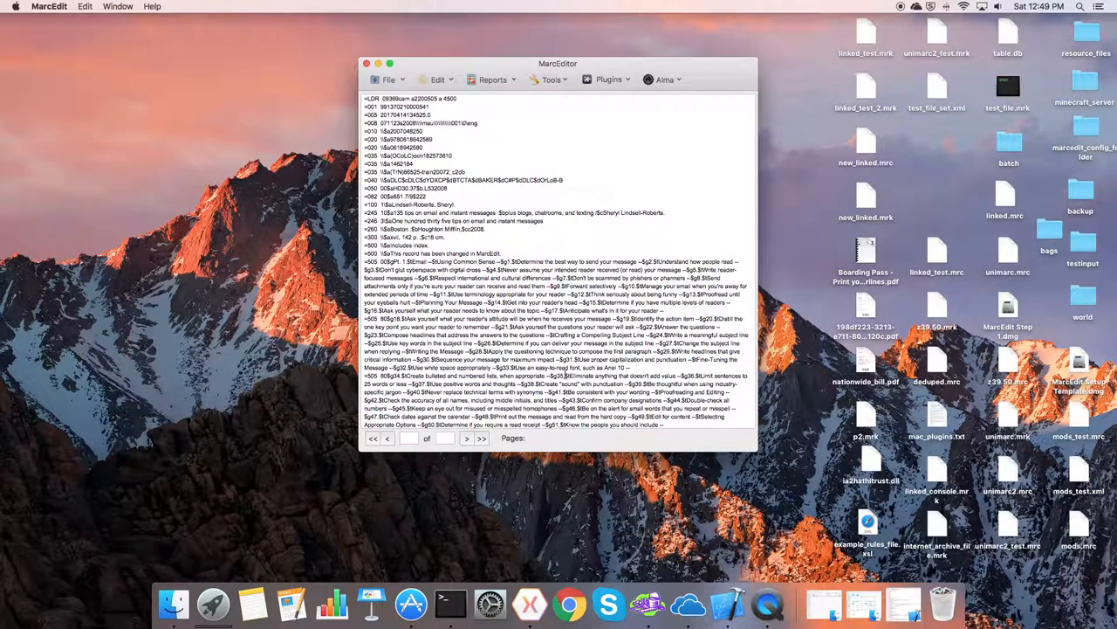
Step: Look through the downloaded record and discard it without saving, leaving the editor empty
{"action": "scroll", "scroll_direction": "down", "scroll_amount": 3}
{"action": "type", "text": "=500  \\$aThis record has been changed in MarcEdit Mac."}
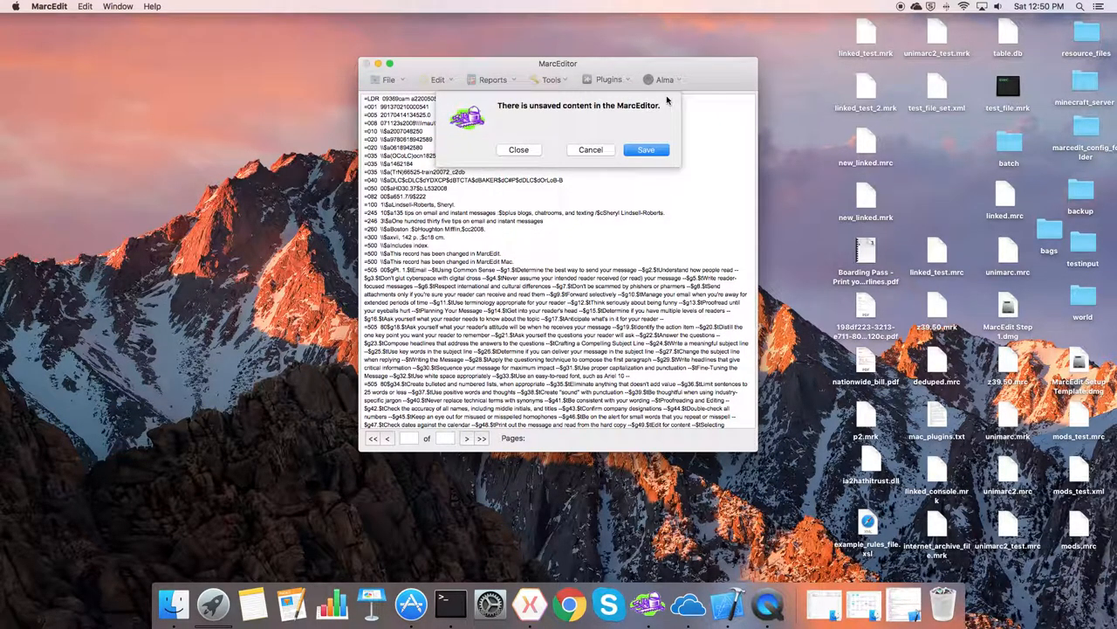
{"action": "left_click", "coordinate": [518, 150]}
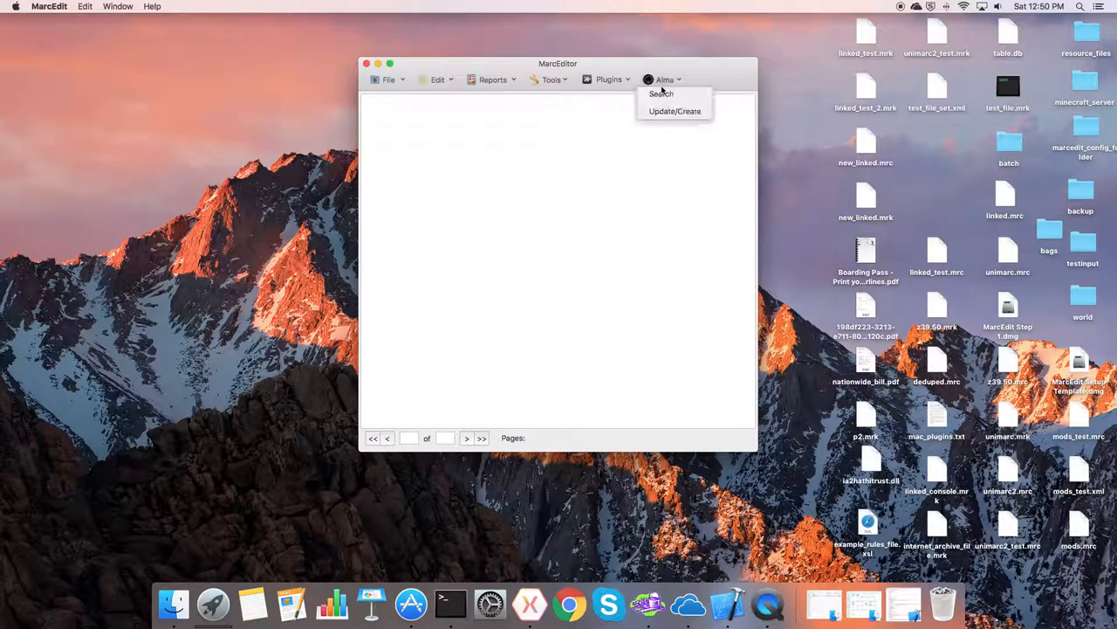
Step: Start a new Alma search with Title as the search index
{"action": "left_click", "coordinate": [660, 95]}
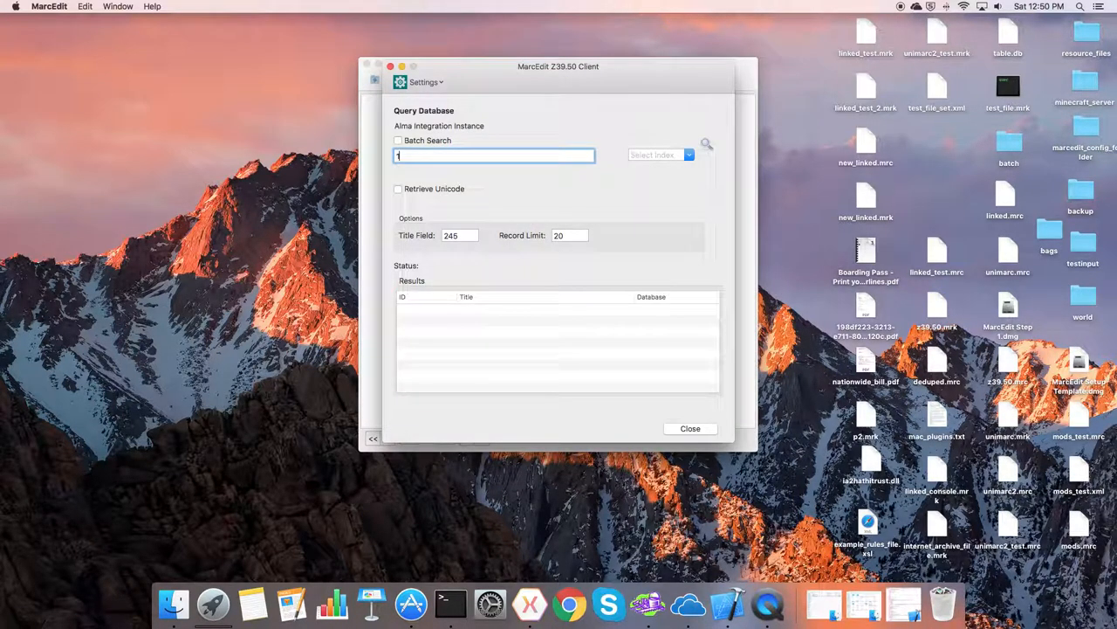
{"action": "left_click", "coordinate": [688, 154]}
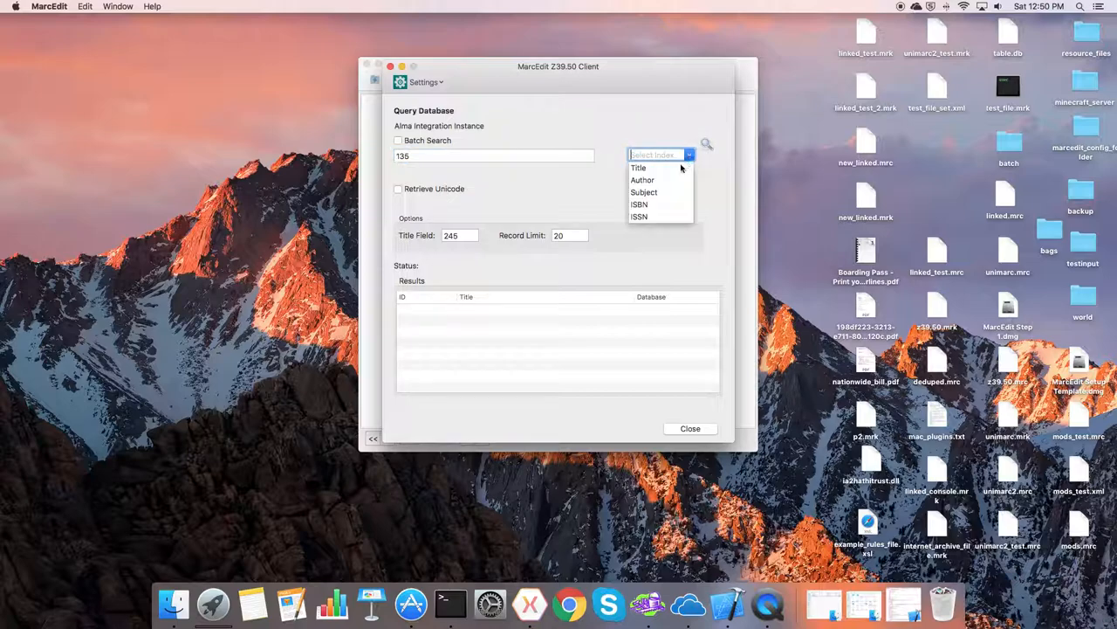
{"action": "left_click", "coordinate": [639, 168]}
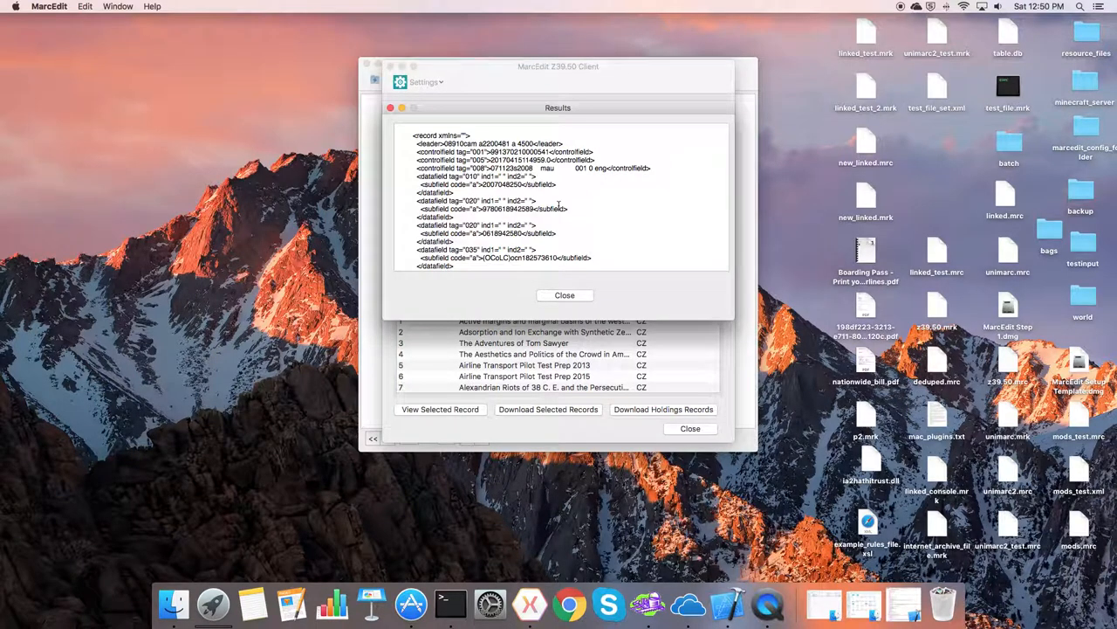
Step: Inspect the record's Results XML, noting the MarcEdit Mac note wording, and close the view
{"action": "scroll", "scroll_direction": "down", "scroll_amount": 3}
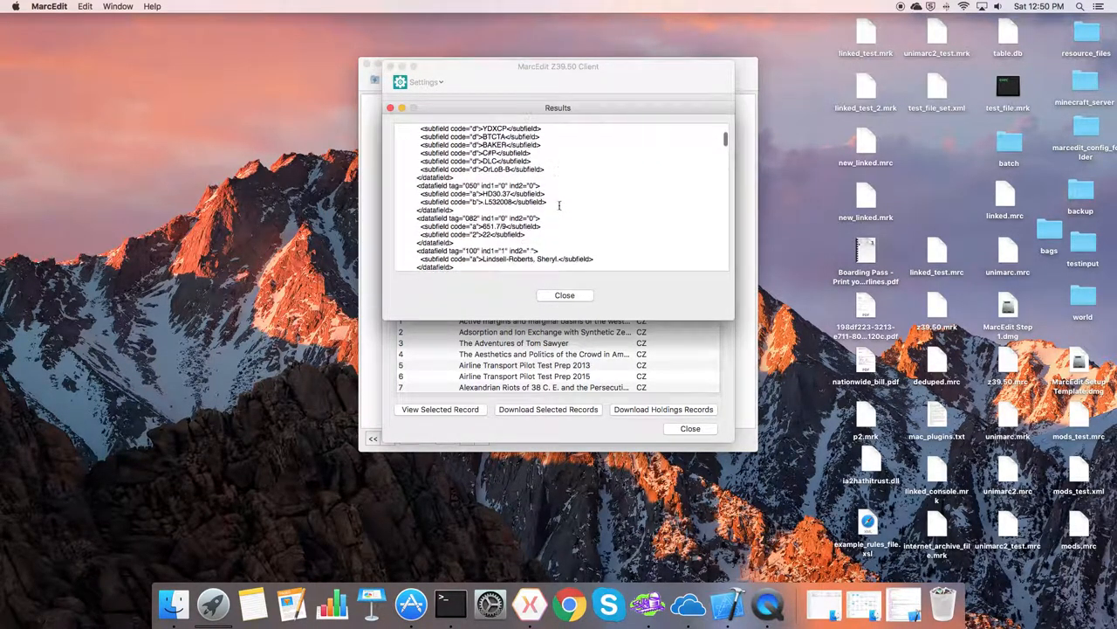
{"action": "scroll", "scroll_direction": "down", "scroll_amount": 3}
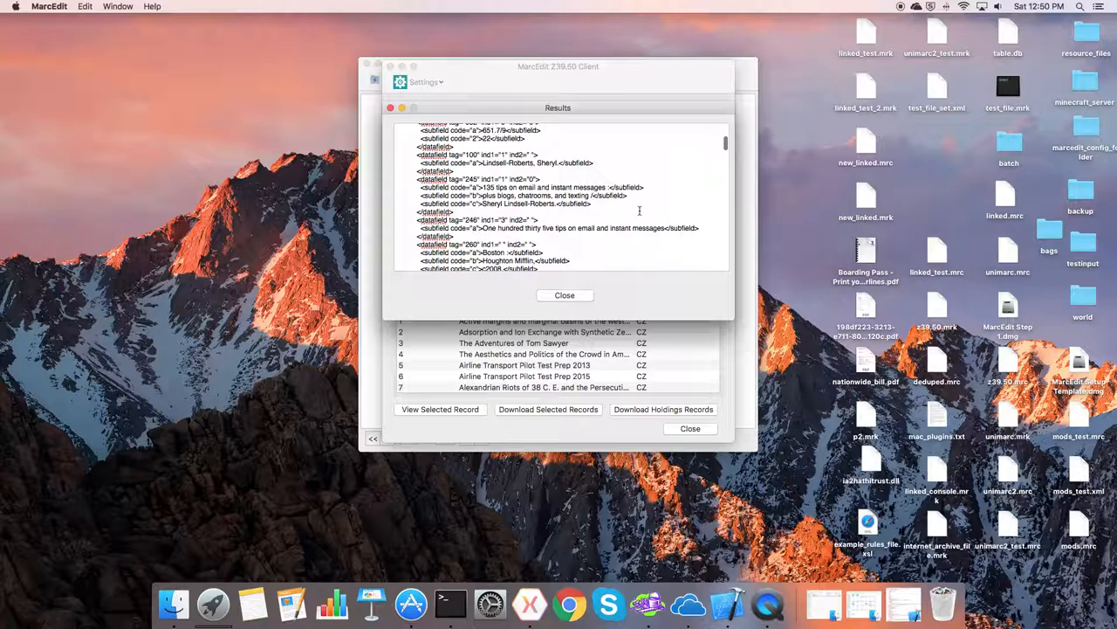
{"action": "scroll", "scroll_direction": "down", "scroll_amount": 3}
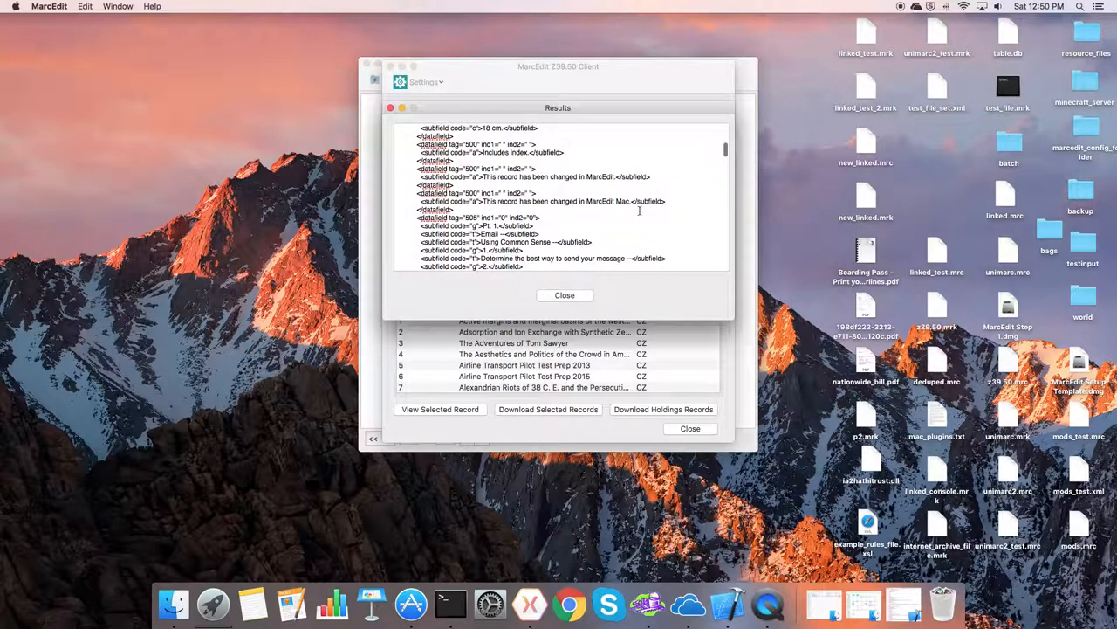
{"action": "double_click", "coordinate": [608, 203]}
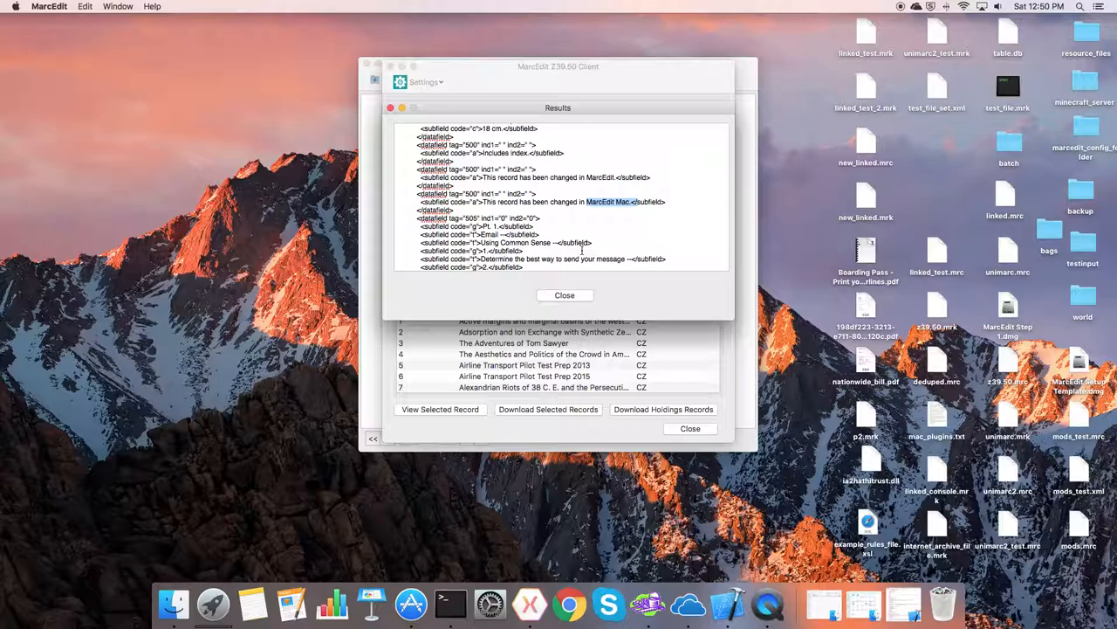
{"action": "scroll", "scroll_direction": "down", "scroll_amount": 3}
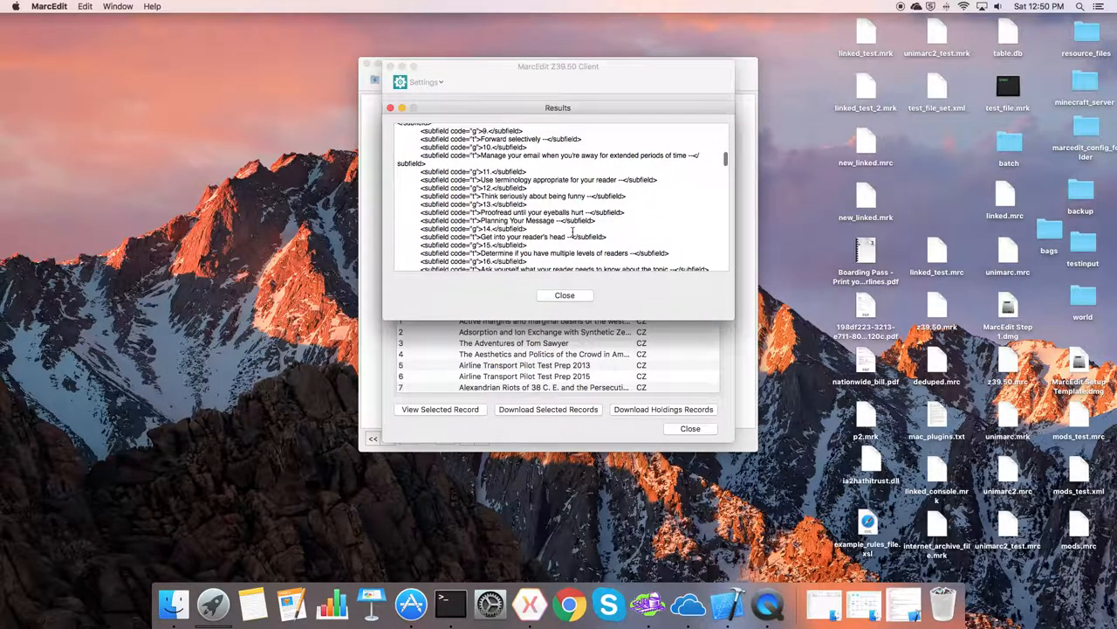
{"action": "scroll", "scroll_direction": "down", "scroll_amount": 3}
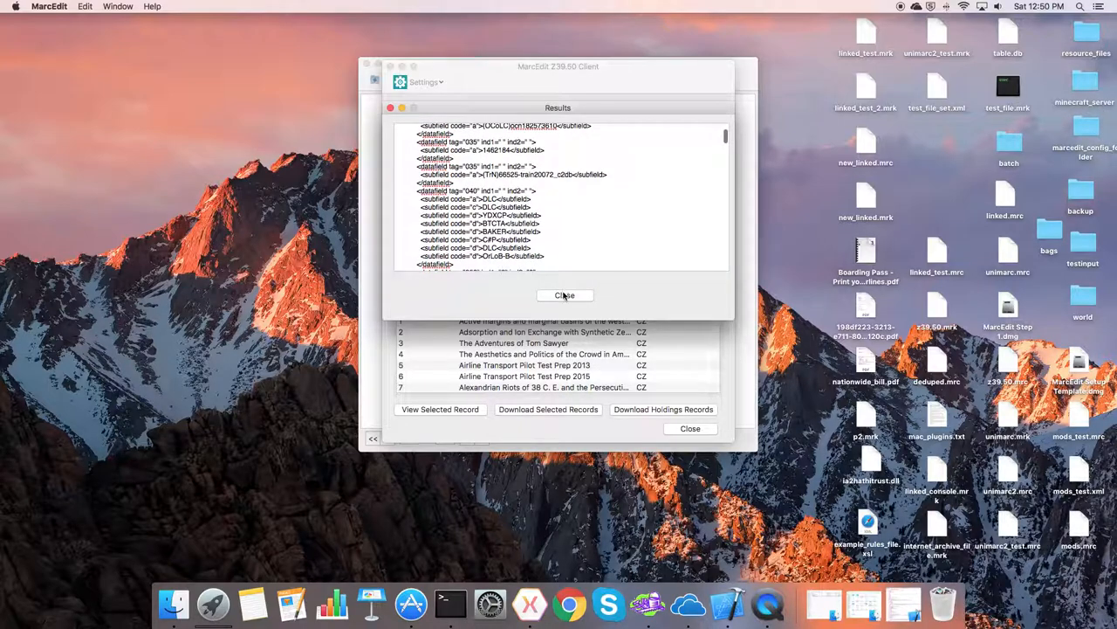
{"action": "left_click", "coordinate": [566, 295]}
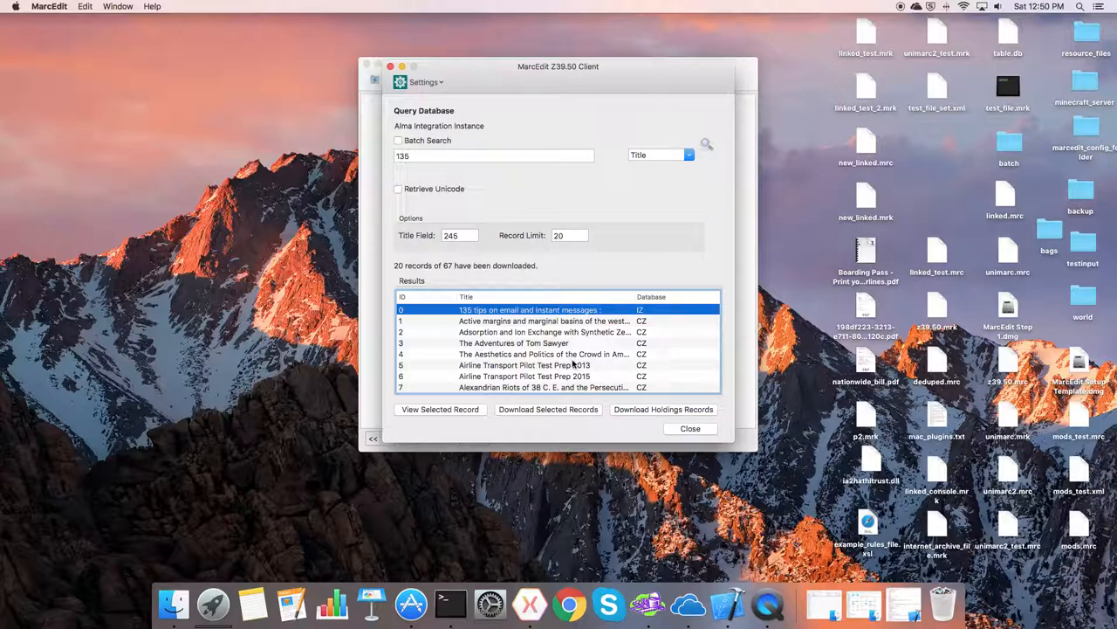
Step: Download the holdings records for the first '135 tips on email' title into the MarcEditor
{"action": "scroll", "scroll_direction": "down", "scroll_amount": 3}
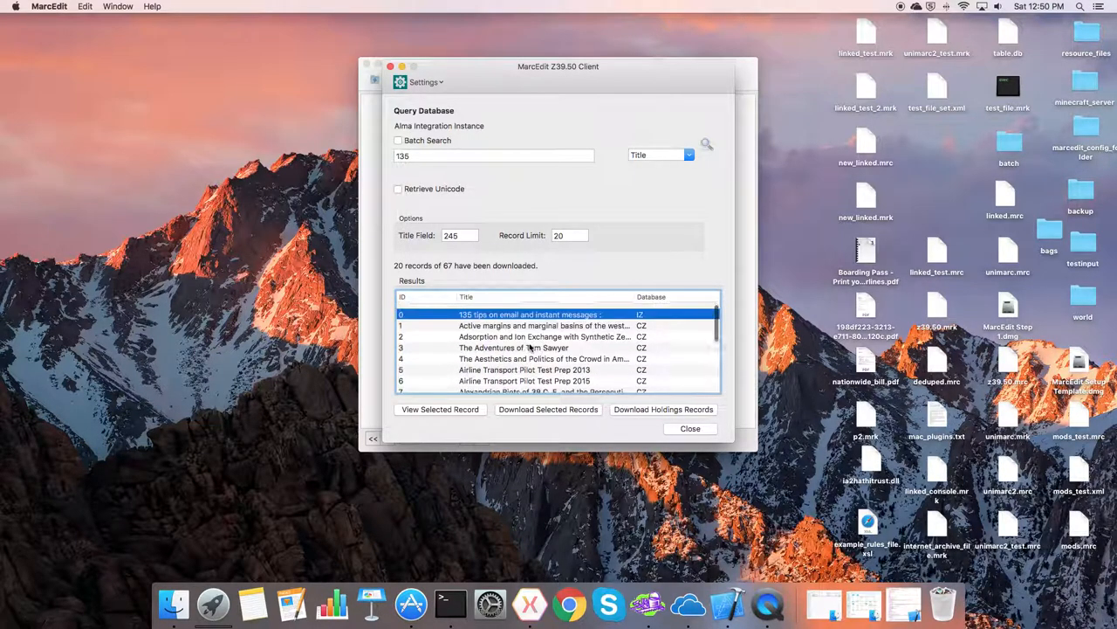
{"action": "left_click", "coordinate": [663, 409]}
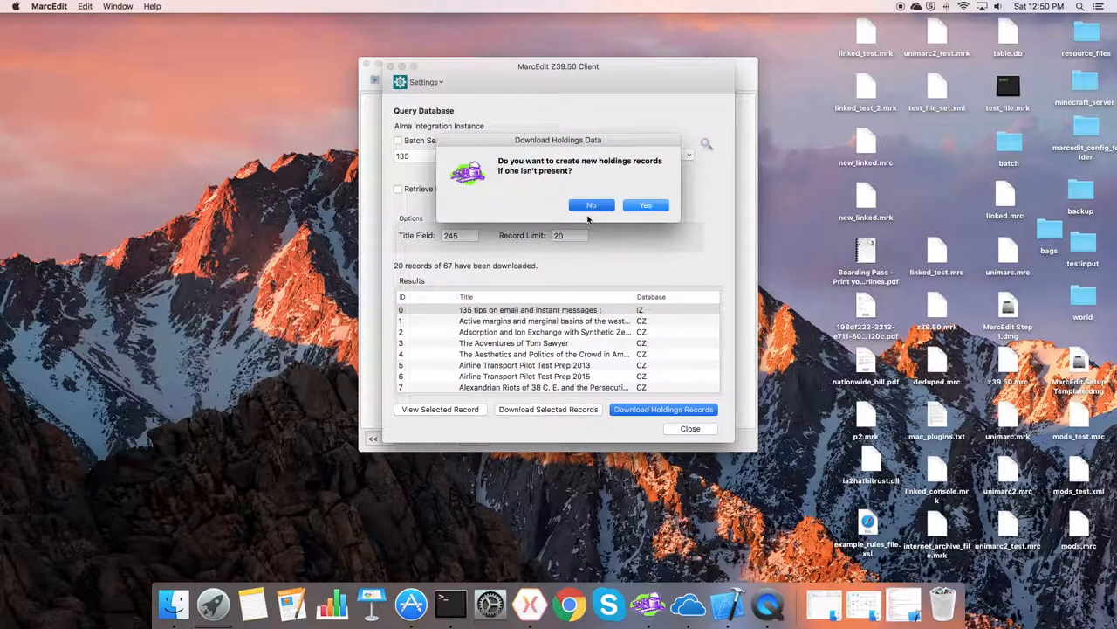
{"action": "left_click", "coordinate": [590, 204]}
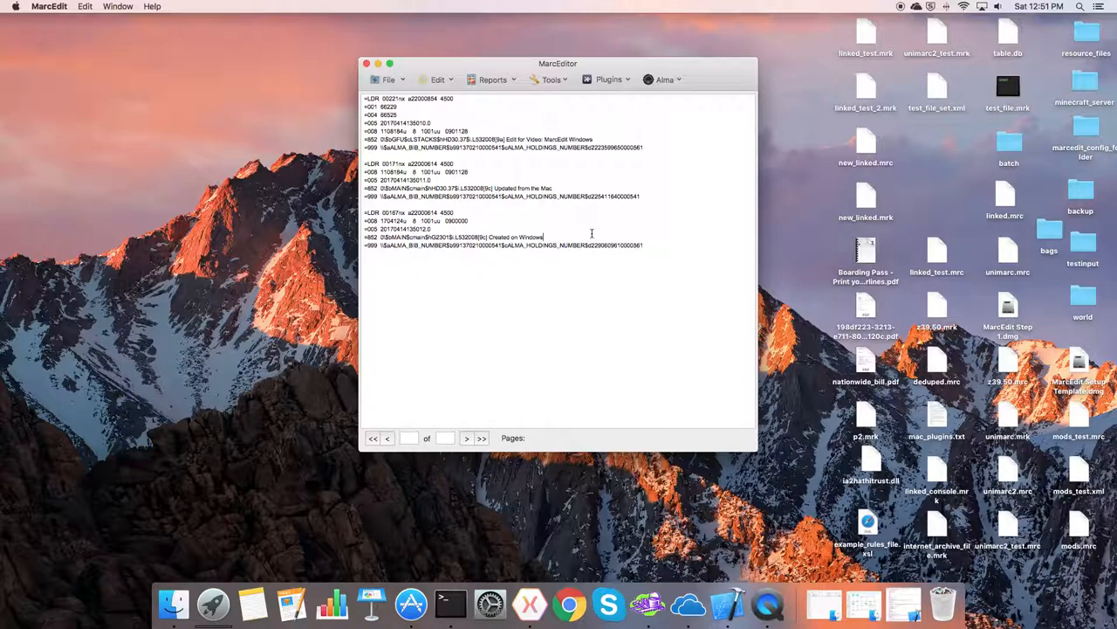
Step: Reword the 852 $z notes to 'Update on MarcEdit Mac' and replace 'Windows' with 'Mac'
{"action": "key", "text": "Backspace"}
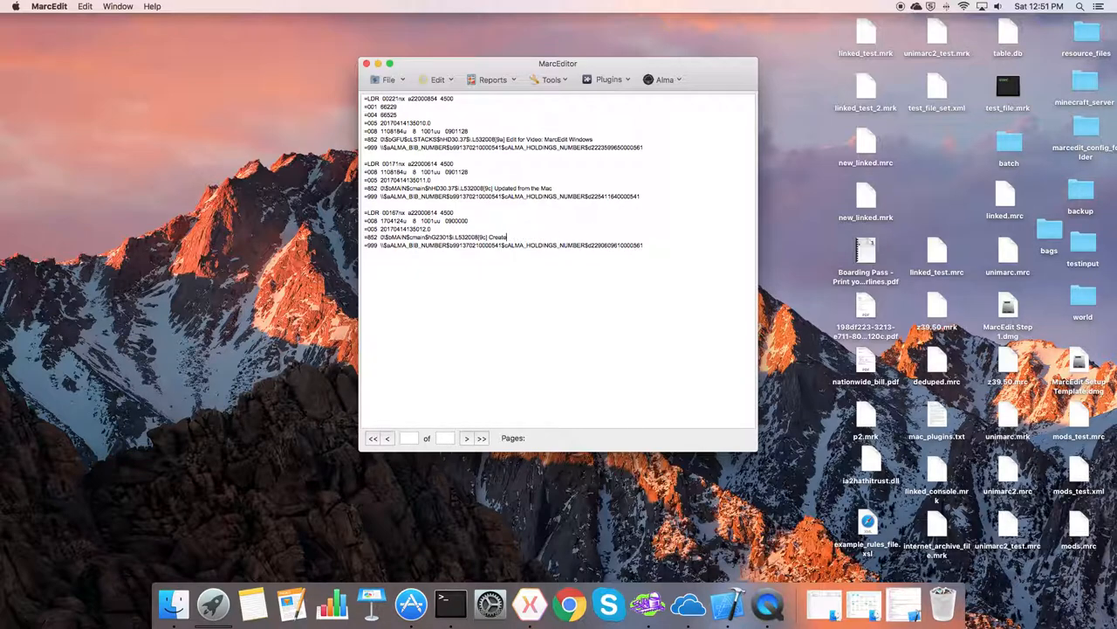
{"action": "type", "text": "Update"}
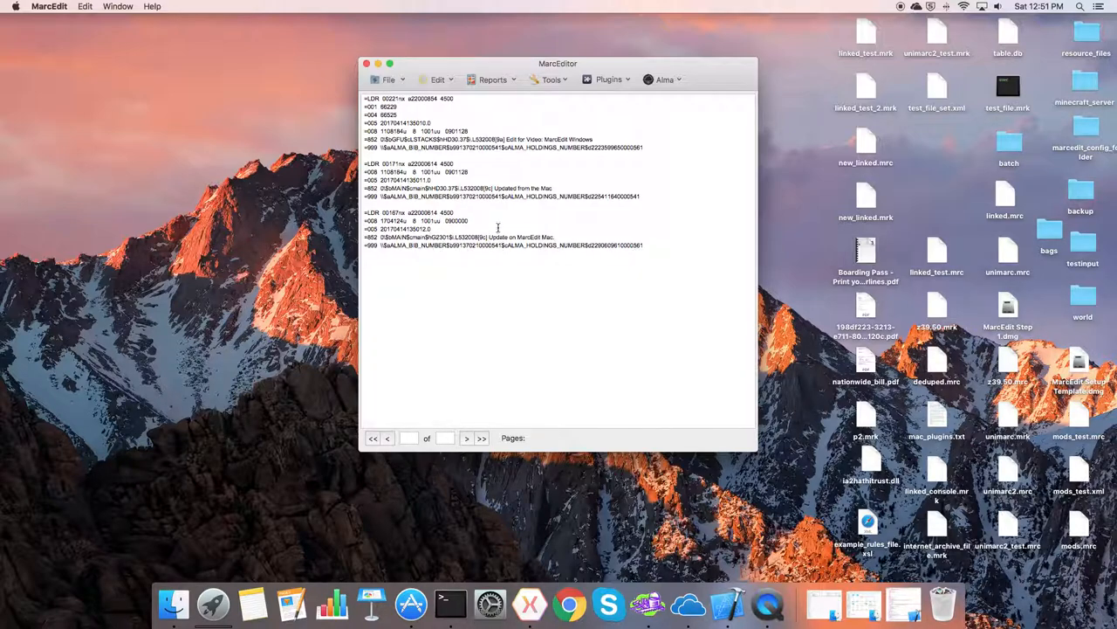
{"action": "mouse_move", "coordinate": [506, 188]}
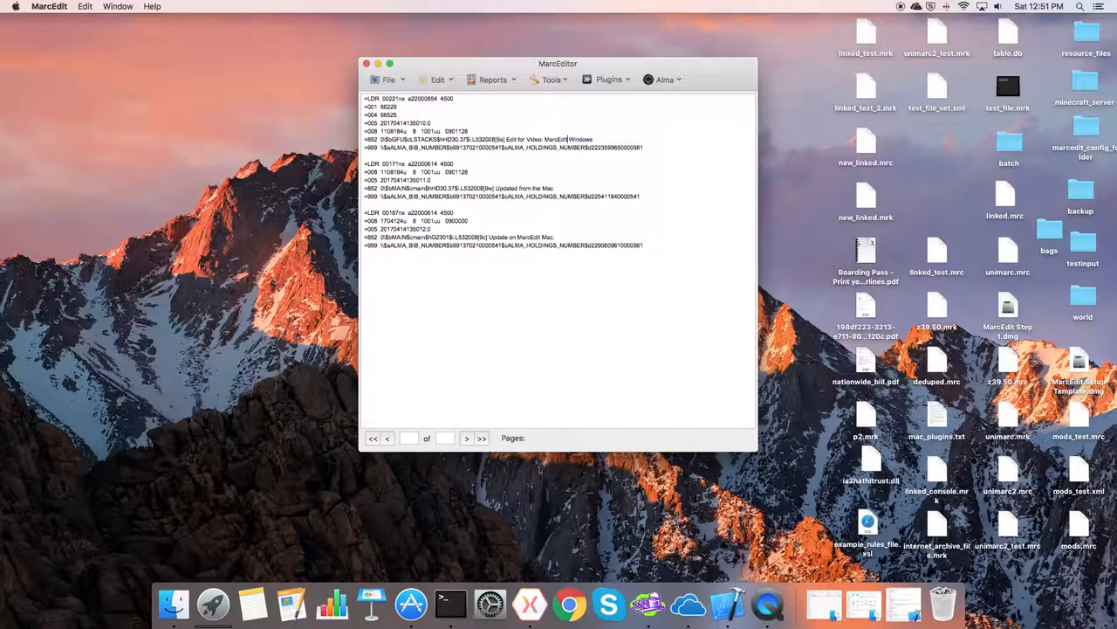
{"action": "double_click", "coordinate": [579, 140]}
{"action": "type", "text": "Mac"}
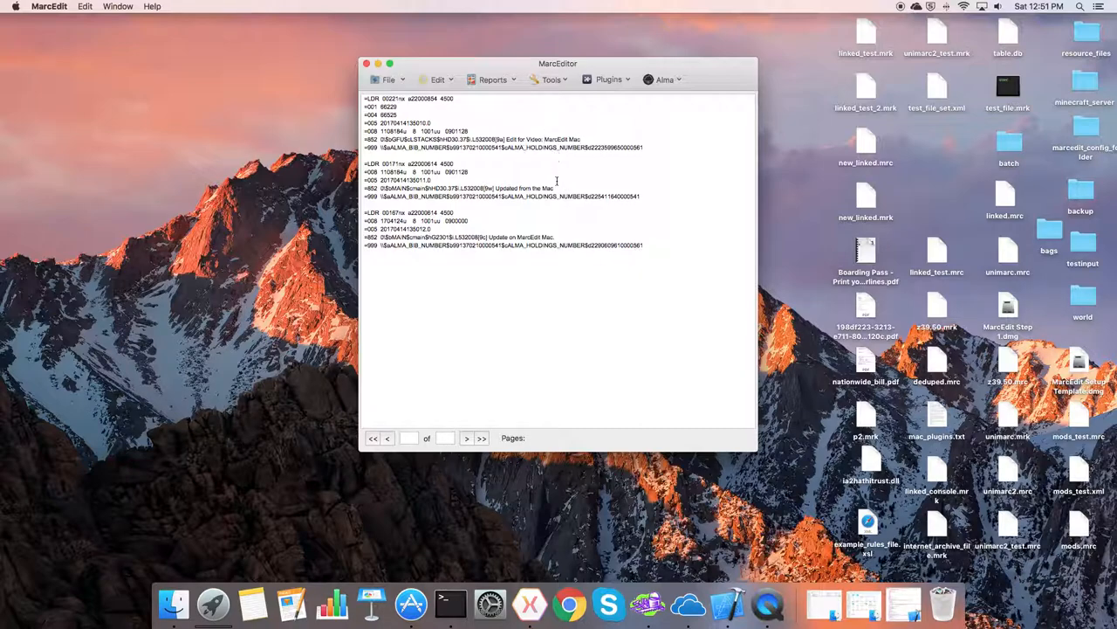
{"action": "mouse_move", "coordinate": [684, 87]}
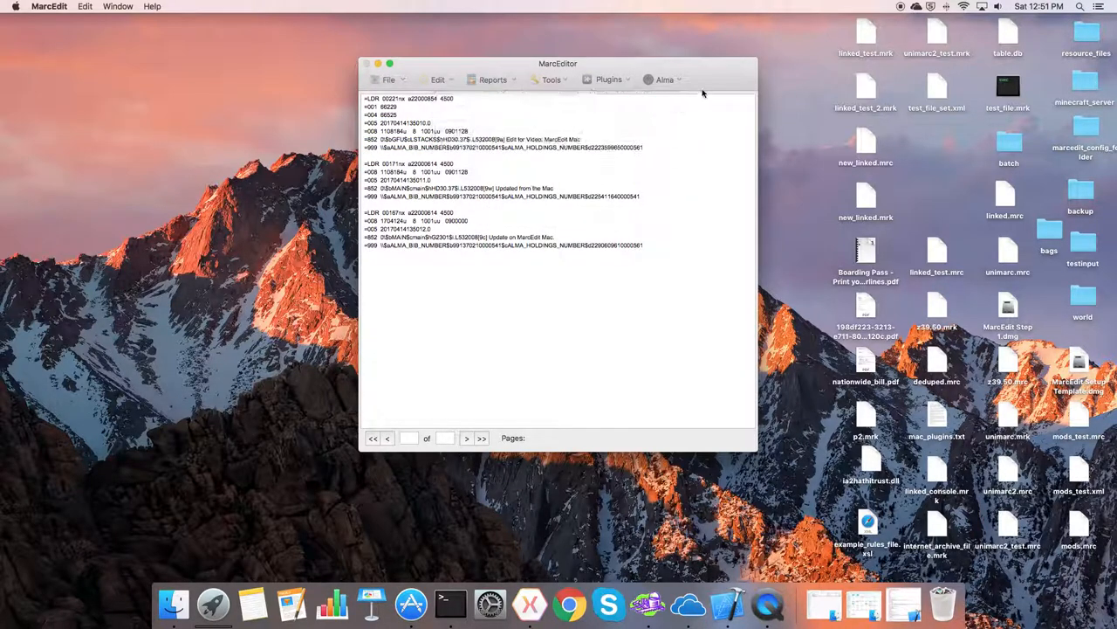
Step: Rerun the Alma title search for 135 and download the title's holdings records again
{"action": "left_click", "coordinate": [665, 80]}
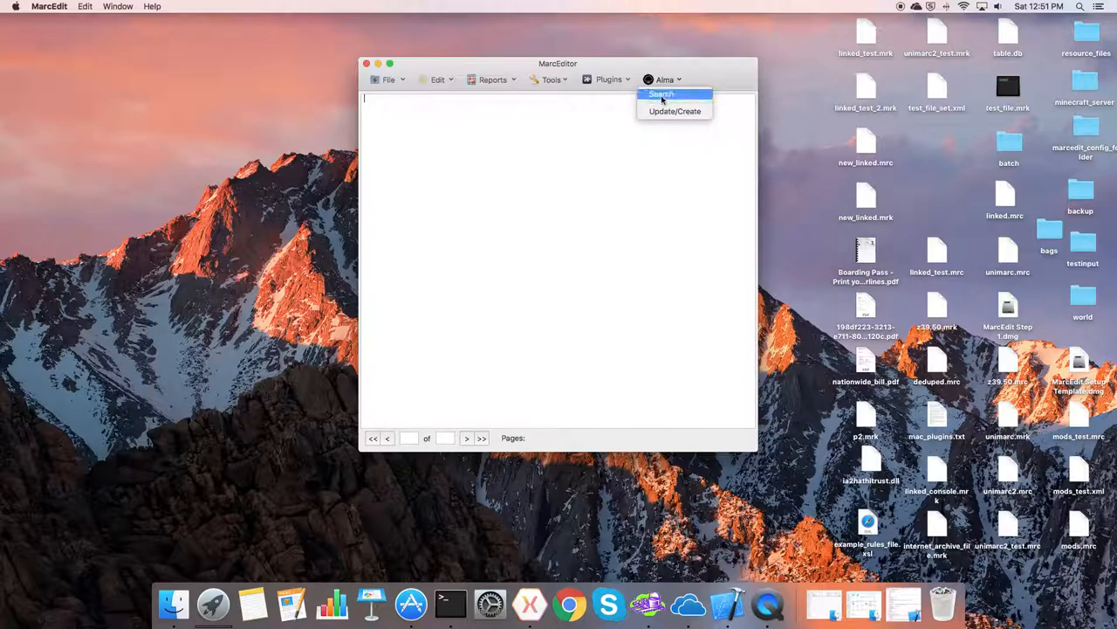
{"action": "left_click", "coordinate": [660, 94]}
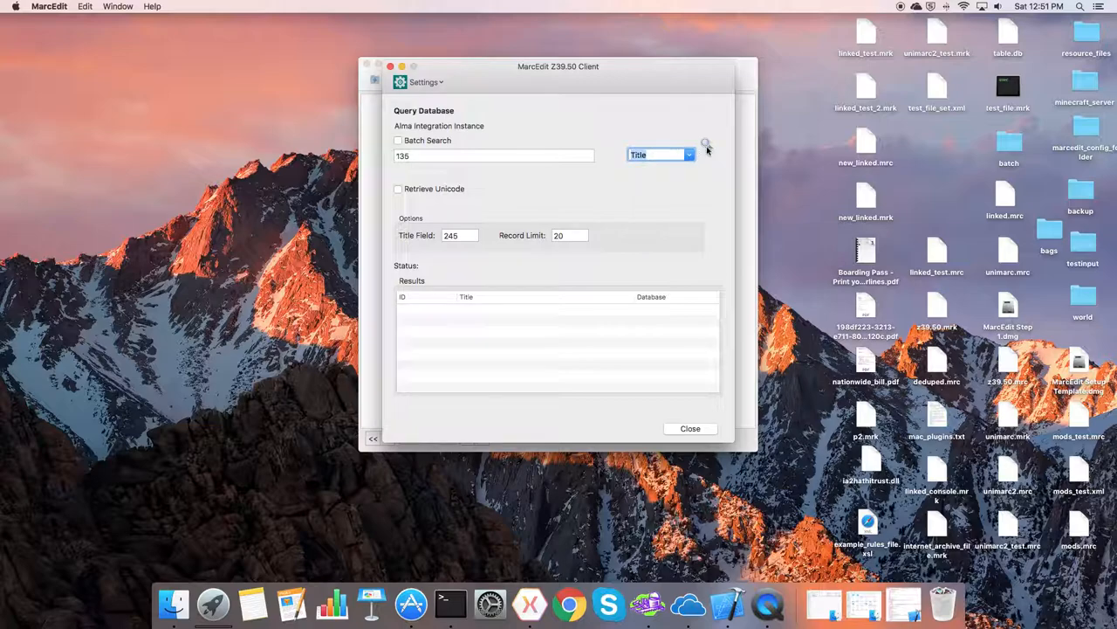
{"action": "left_click", "coordinate": [705, 143]}
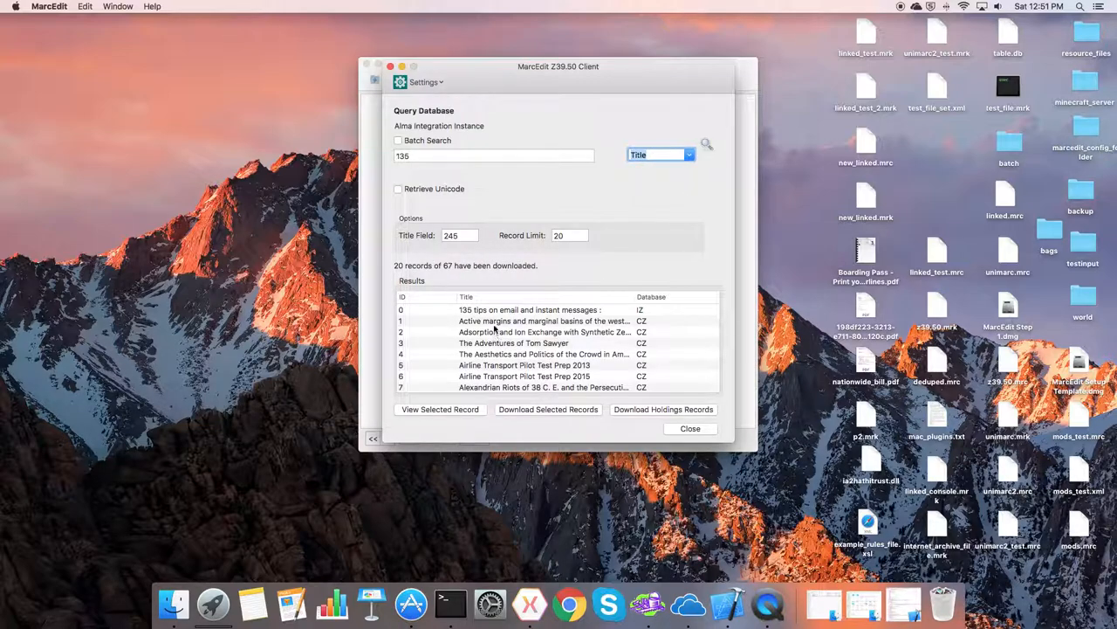
{"action": "left_click", "coordinate": [663, 409]}
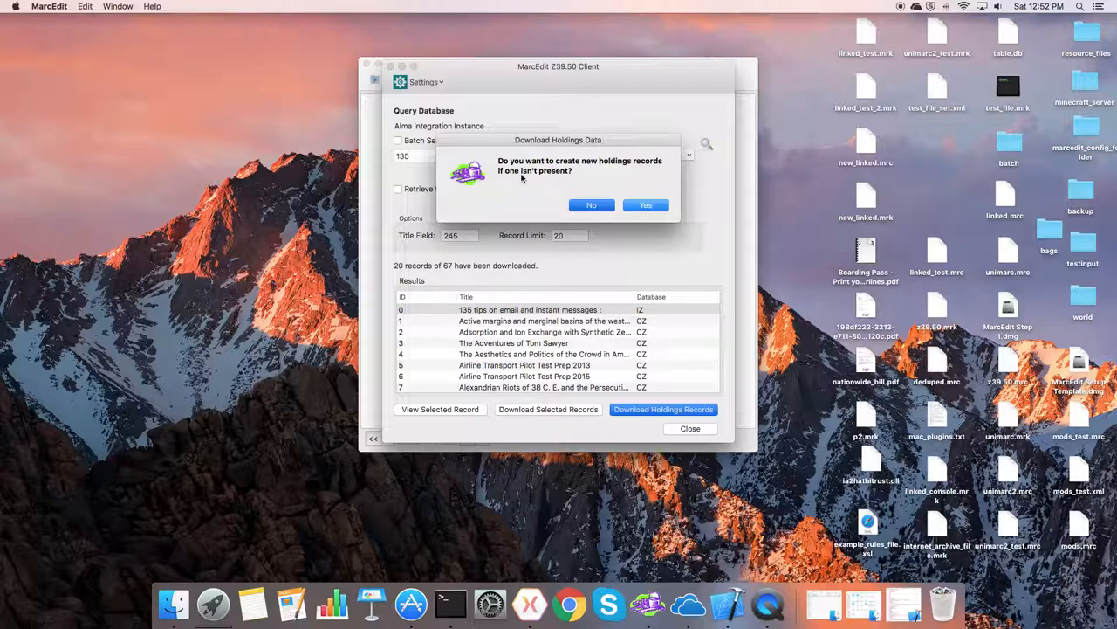
{"action": "left_click", "coordinate": [646, 204]}
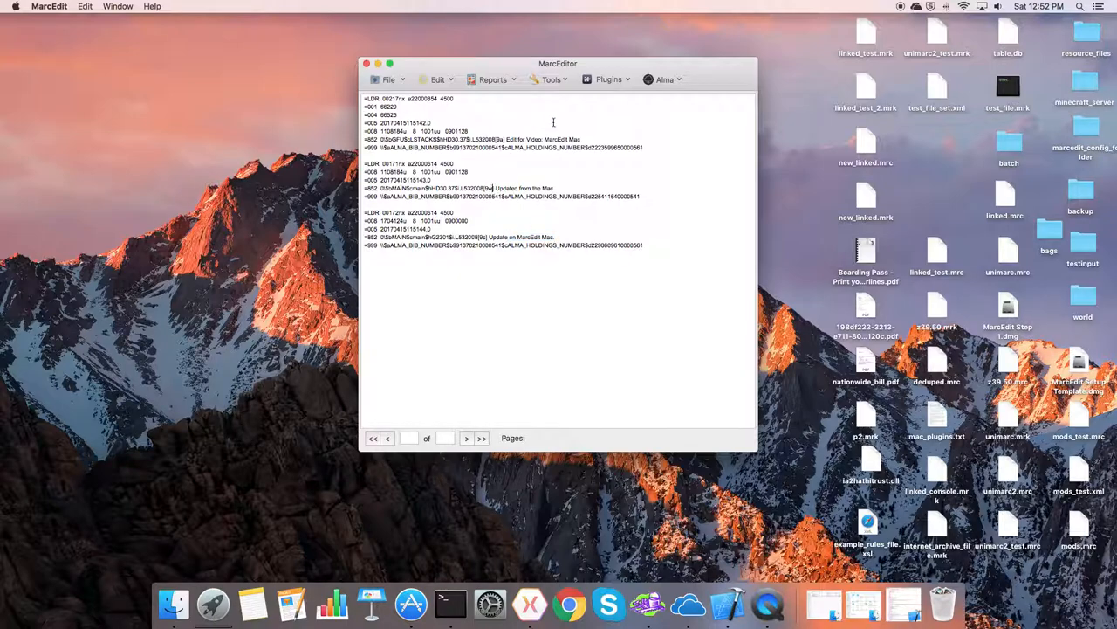
{"action": "mouse_move", "coordinate": [585, 138]}
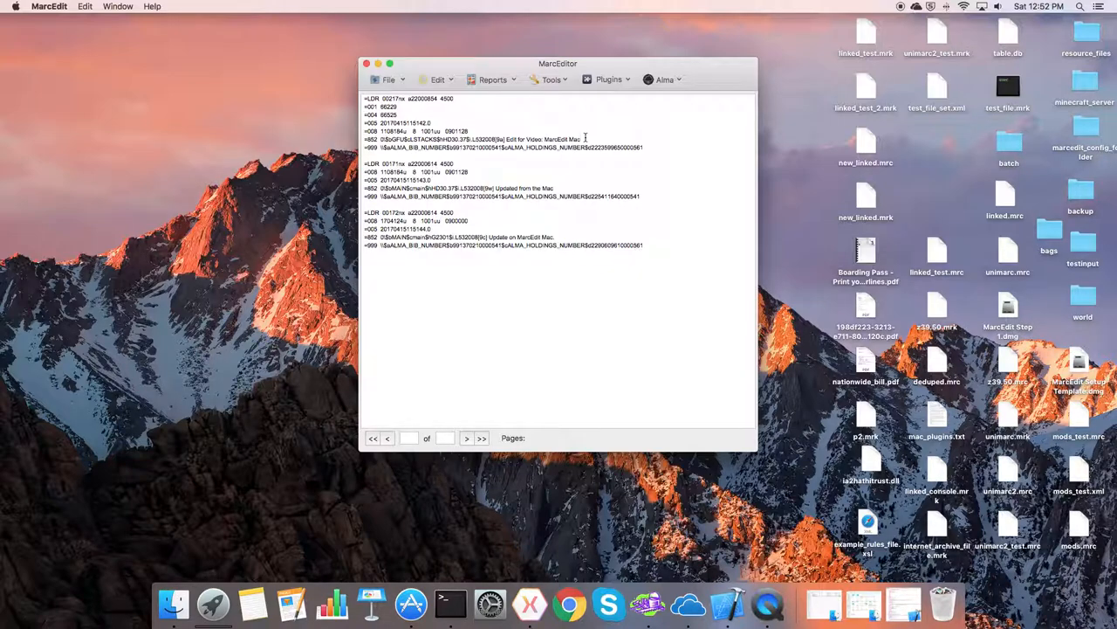
Step: Clear the re-downloaded holdings from the MarcEditor via the Alma menu
{"action": "left_click", "coordinate": [388, 80]}
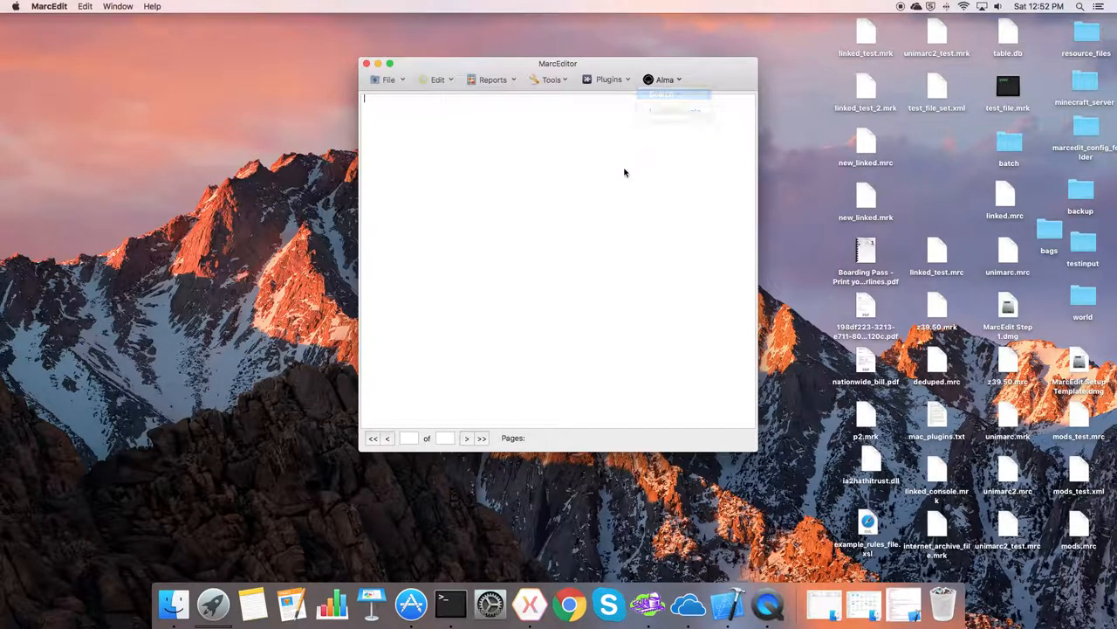
Step: Turn off Batch Search in the Alma search window, then close the Alma query and MarcEditor windows
{"action": "left_click", "coordinate": [665, 79]}
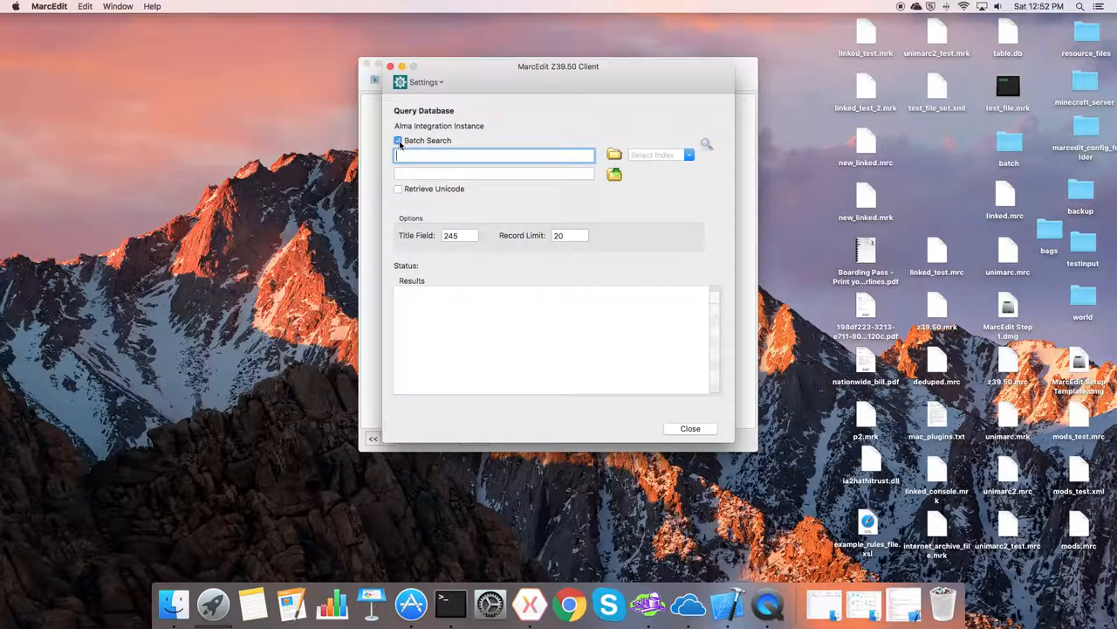
{"action": "left_click", "coordinate": [398, 140]}
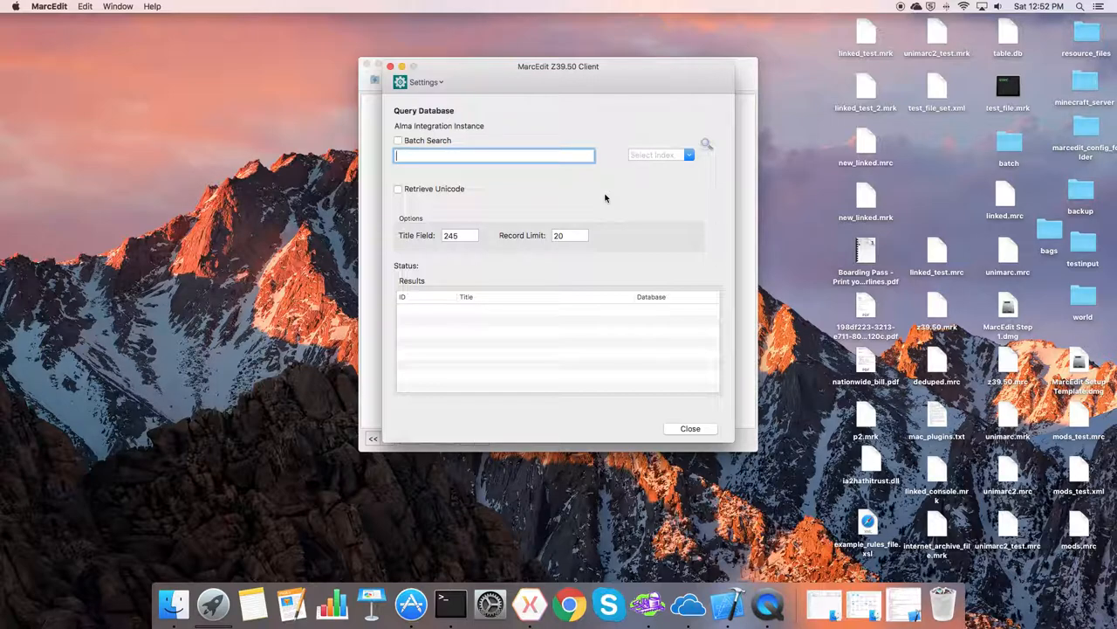
{"action": "left_click", "coordinate": [689, 427]}
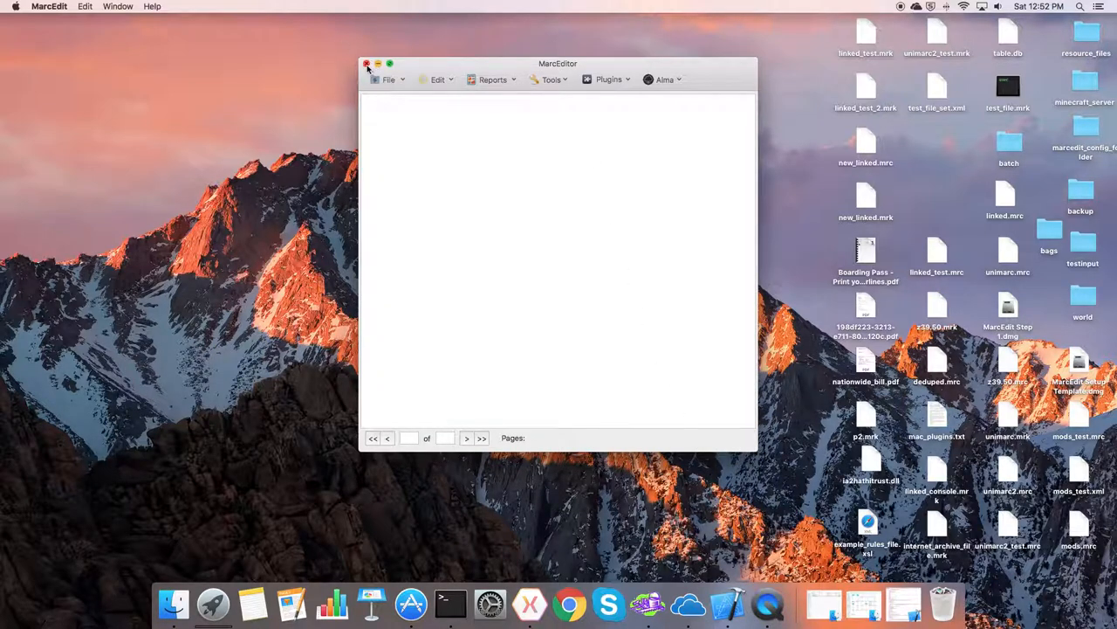
{"action": "left_click", "coordinate": [367, 63]}
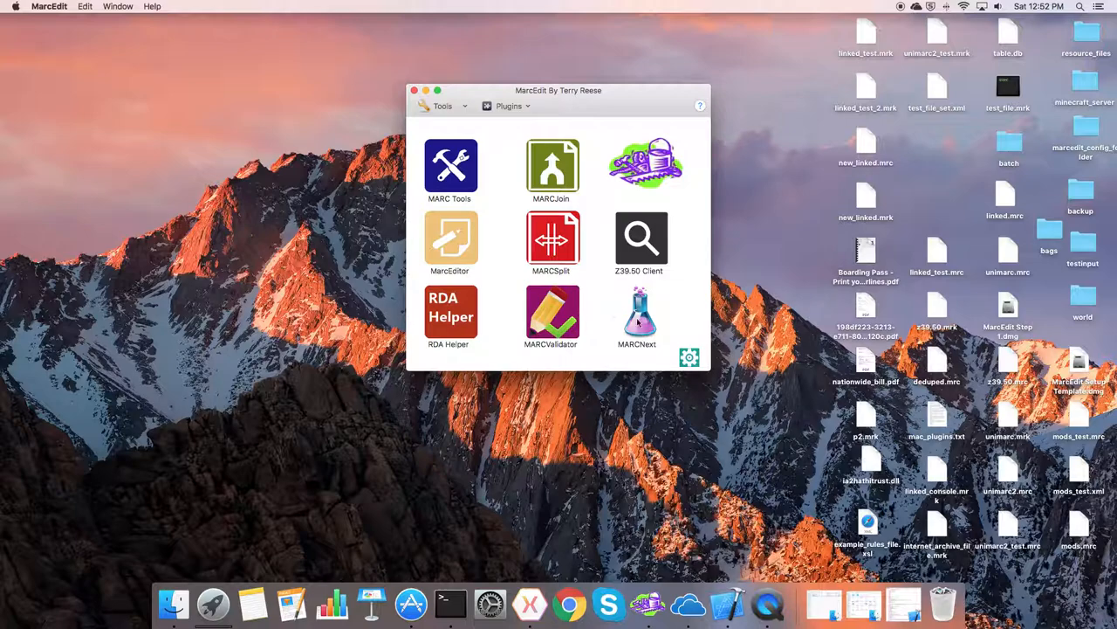
{"action": "mouse_move", "coordinate": [667, 345]}
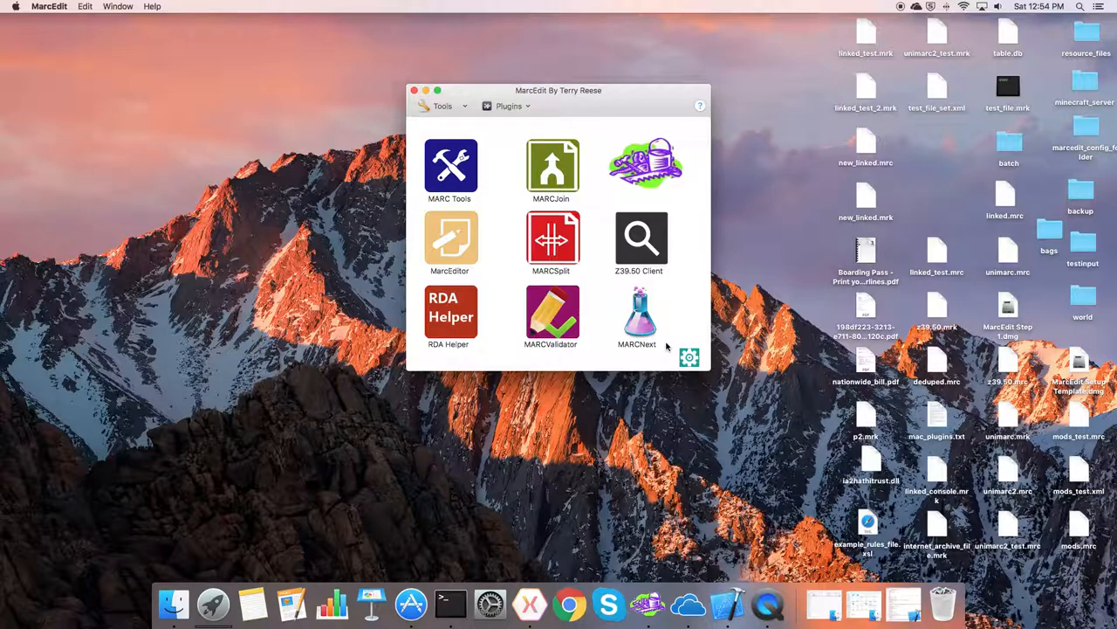
{"action": "mouse_move", "coordinate": [705, 195]}
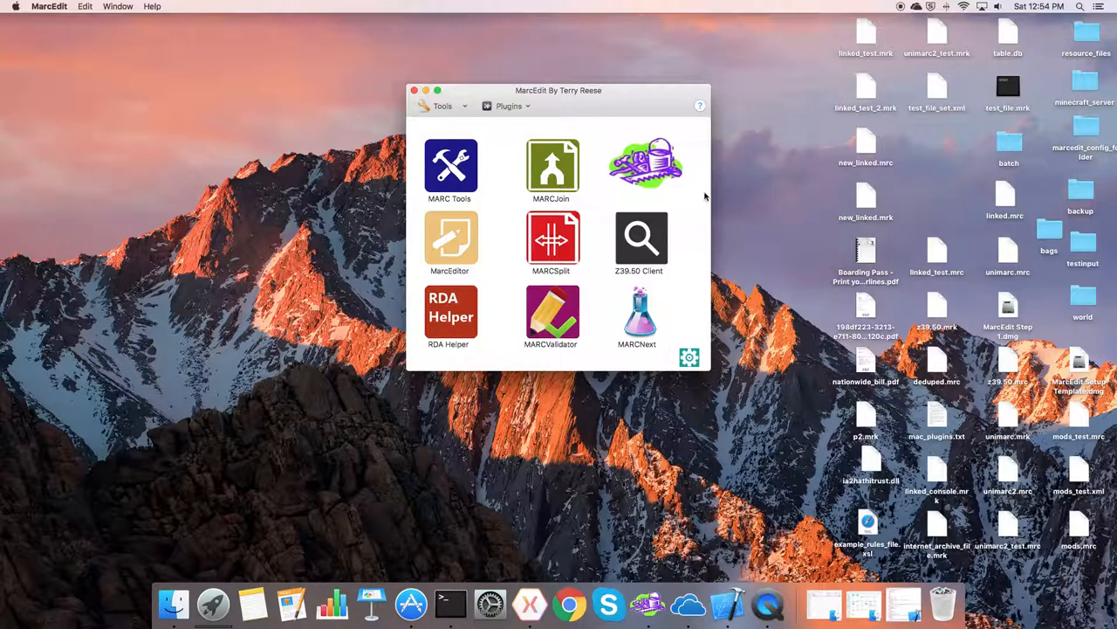